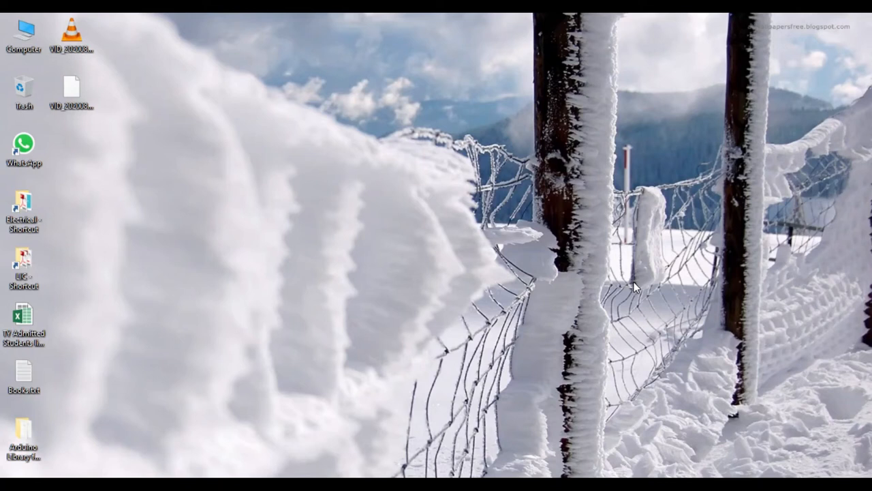
{"action": "mouse_move", "coordinate": [641, 261]}
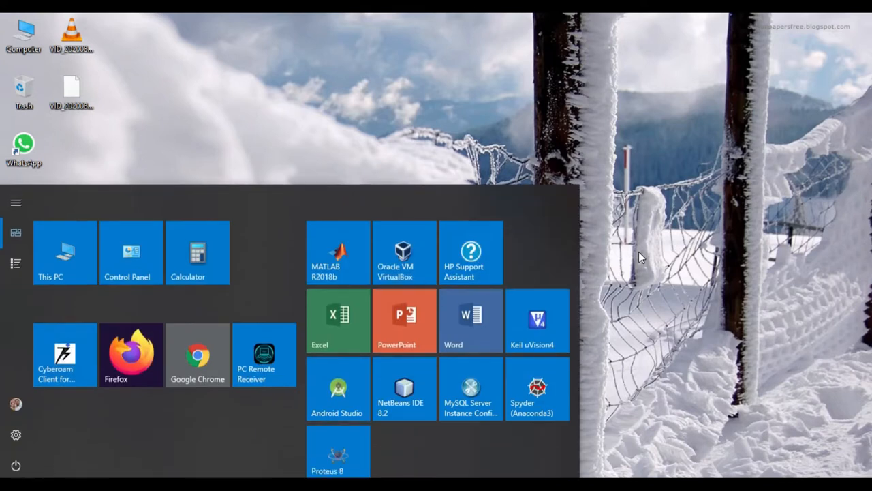
Step: Launch Proteus 8 Professional from its Start menu tile
{"action": "left_click", "coordinate": [337, 451]}
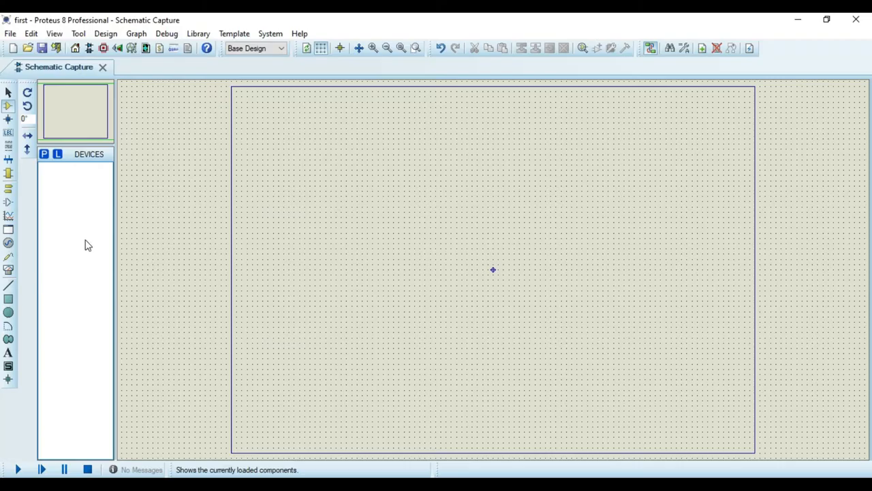
{"action": "mouse_move", "coordinate": [85, 236]}
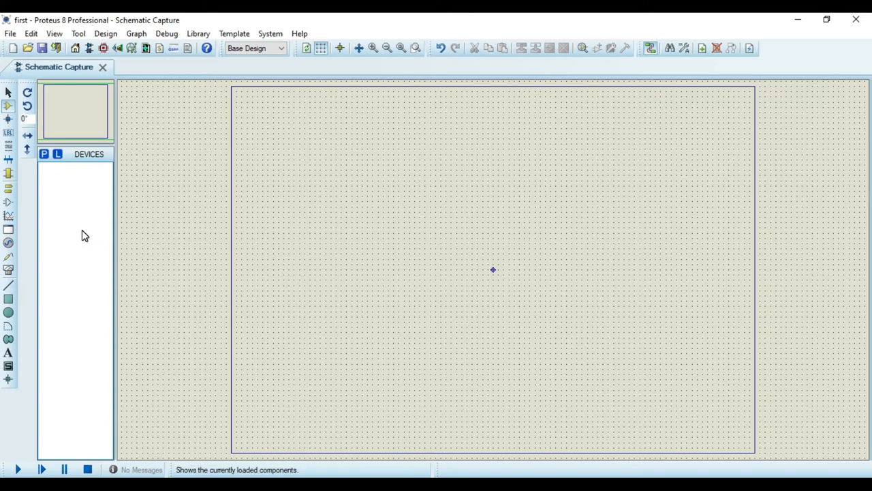
{"action": "mouse_move", "coordinate": [45, 158]}
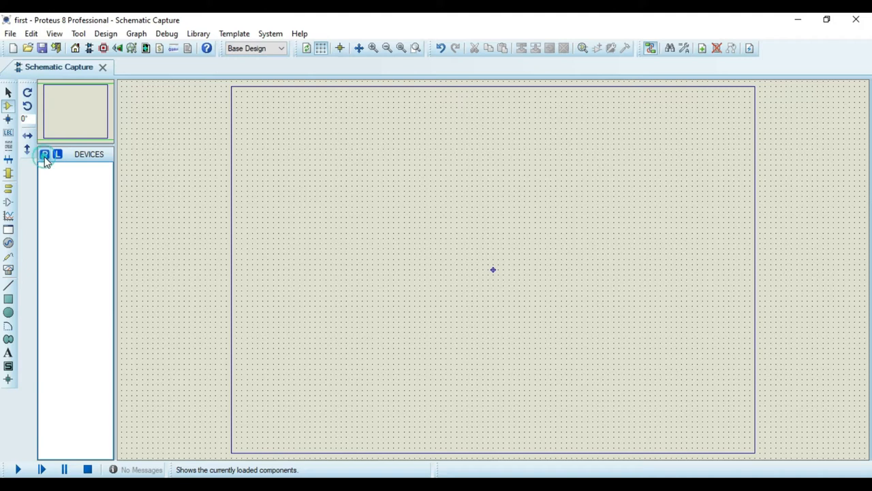
{"action": "left_click", "coordinate": [44, 154]}
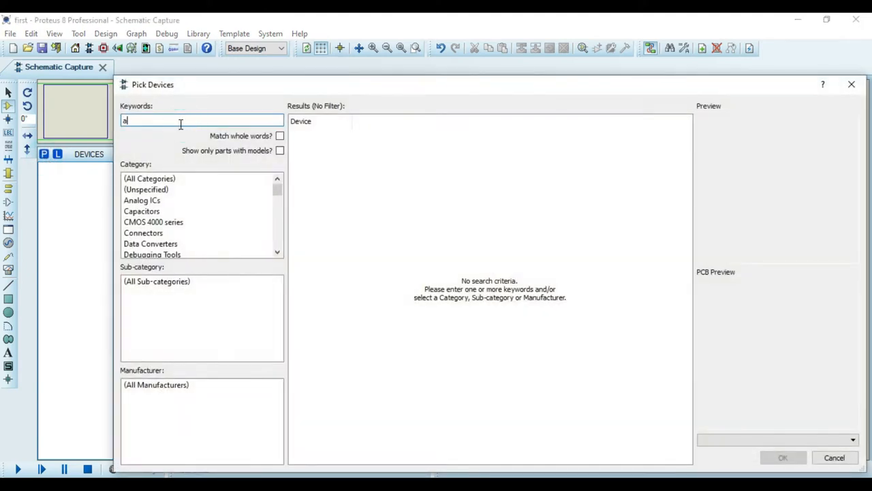
{"action": "type", "text": "rduino"}
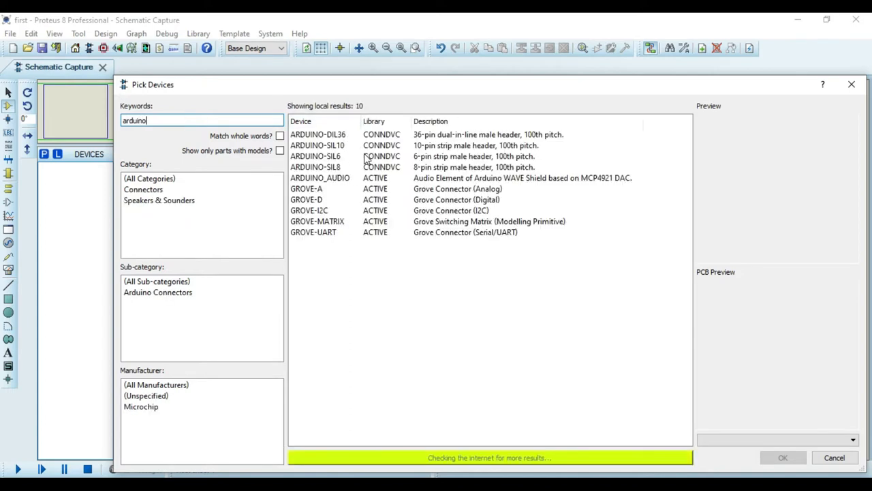
{"action": "mouse_move", "coordinate": [355, 144]}
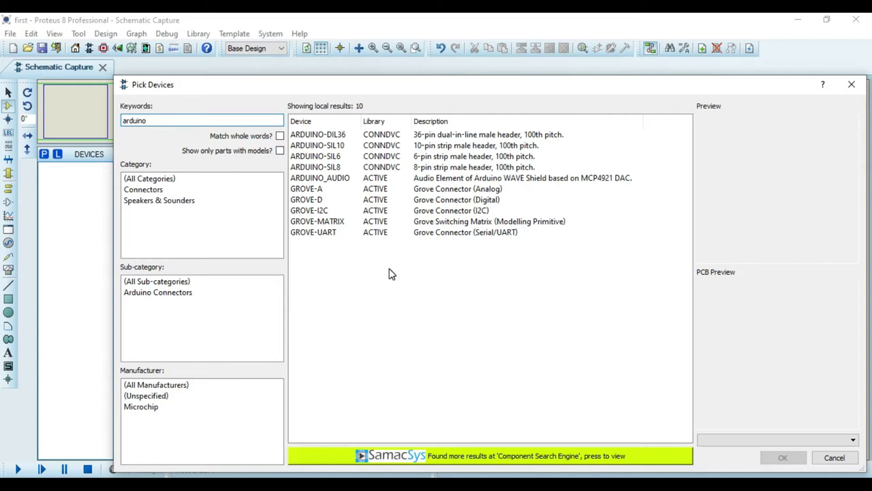
{"action": "mouse_move", "coordinate": [846, 84]}
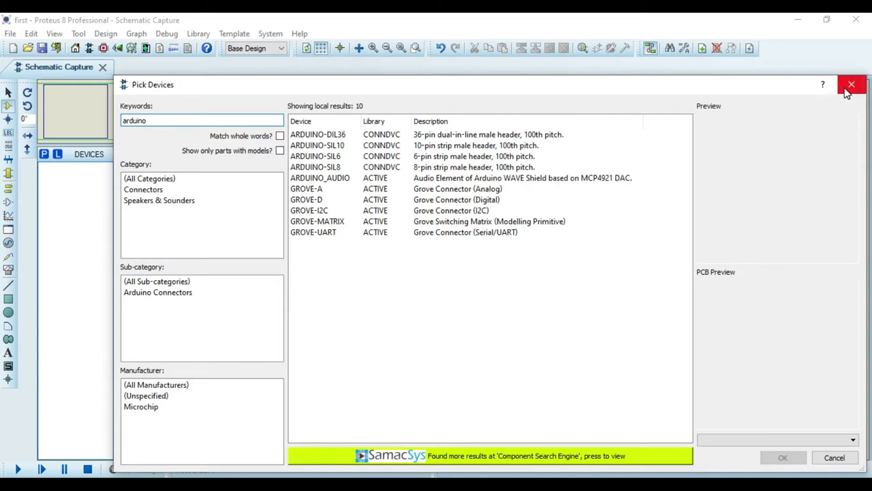
{"action": "left_click", "coordinate": [849, 83]}
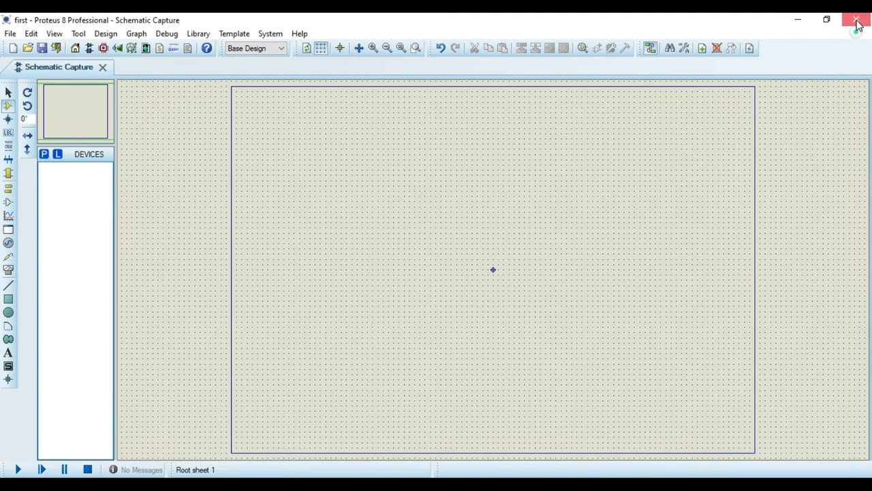
Step: Close Proteus before getting the Arduino UNO library
{"action": "left_click", "coordinate": [855, 19]}
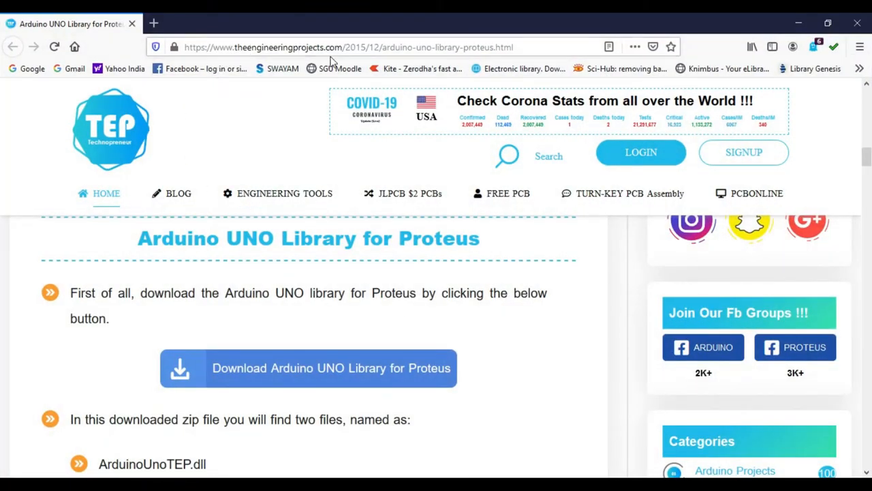
{"action": "mouse_move", "coordinate": [353, 270]}
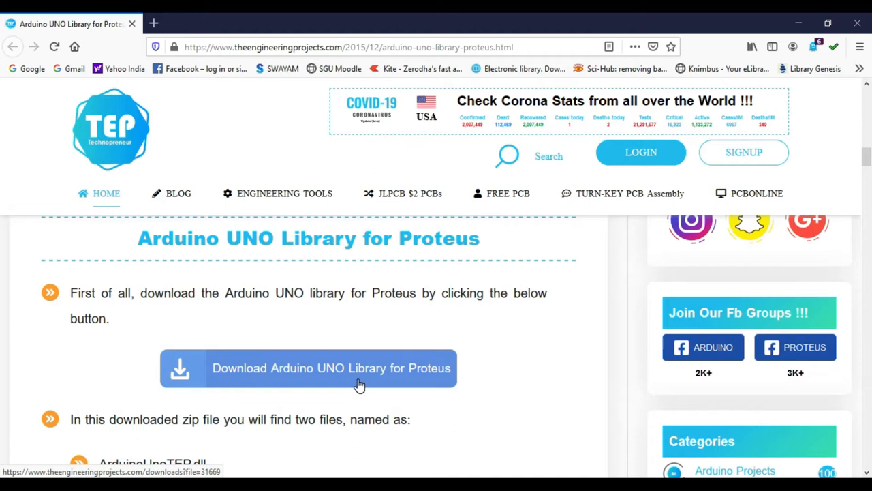
{"action": "mouse_move", "coordinate": [396, 389]}
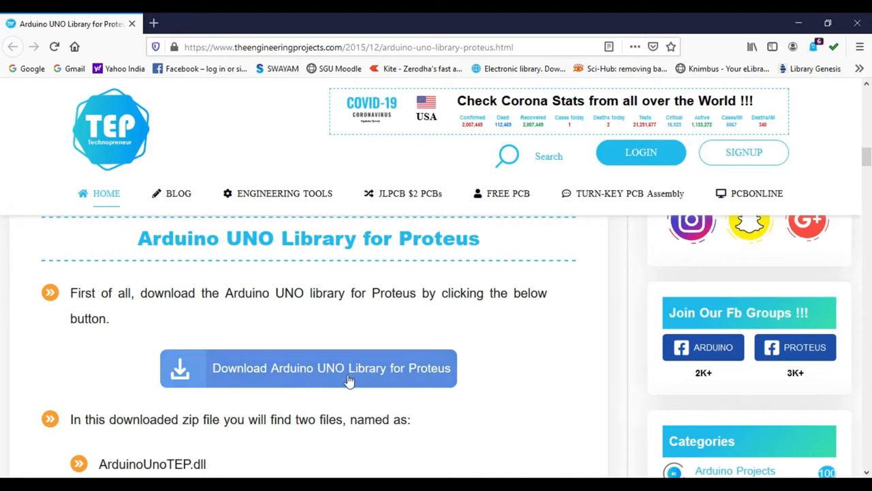
{"action": "mouse_move", "coordinate": [390, 401]}
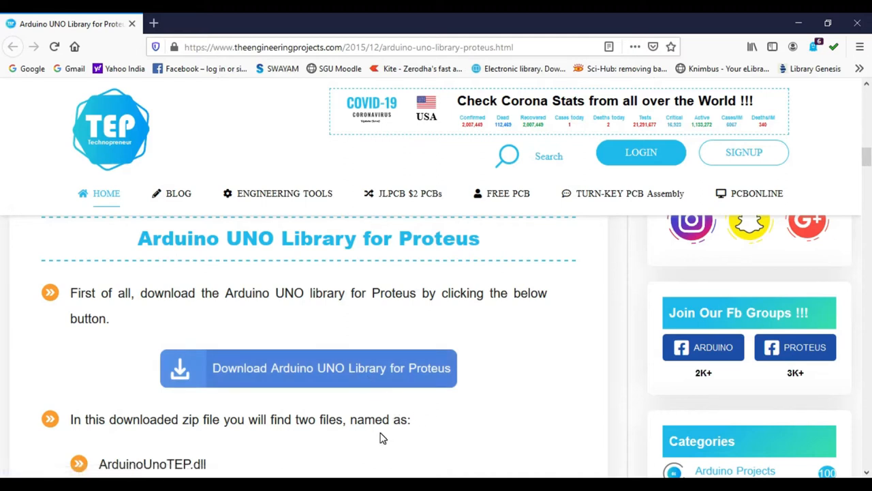
{"action": "mouse_move", "coordinate": [453, 413]}
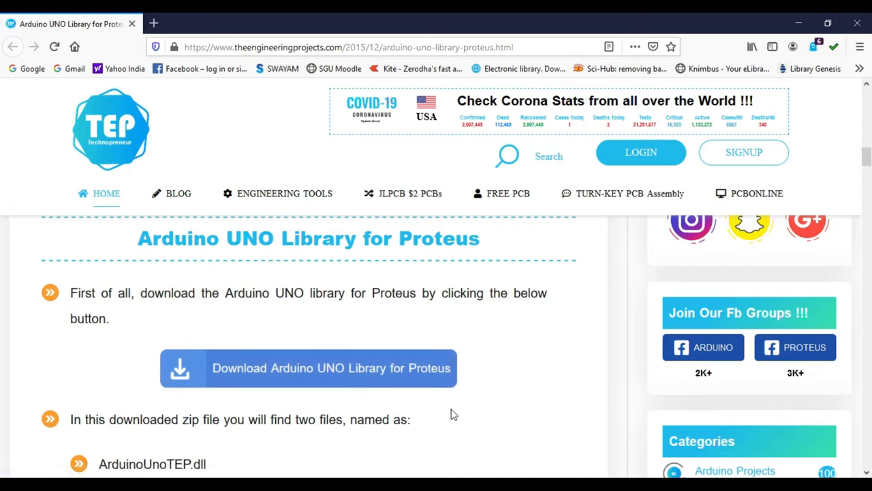
{"action": "mouse_move", "coordinate": [759, 40]}
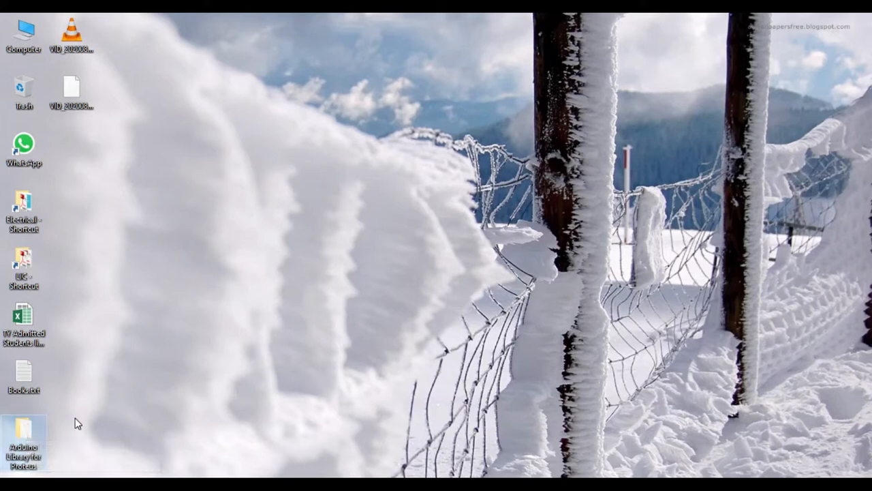
{"action": "mouse_move", "coordinate": [73, 424]}
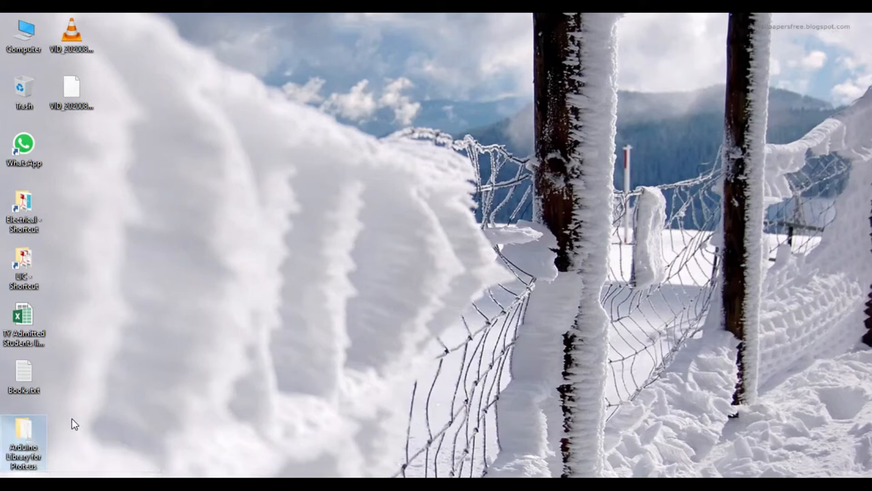
Step: Open the downloaded Arduino Library for Proteus folder on the desktop
{"action": "double_click", "coordinate": [24, 443]}
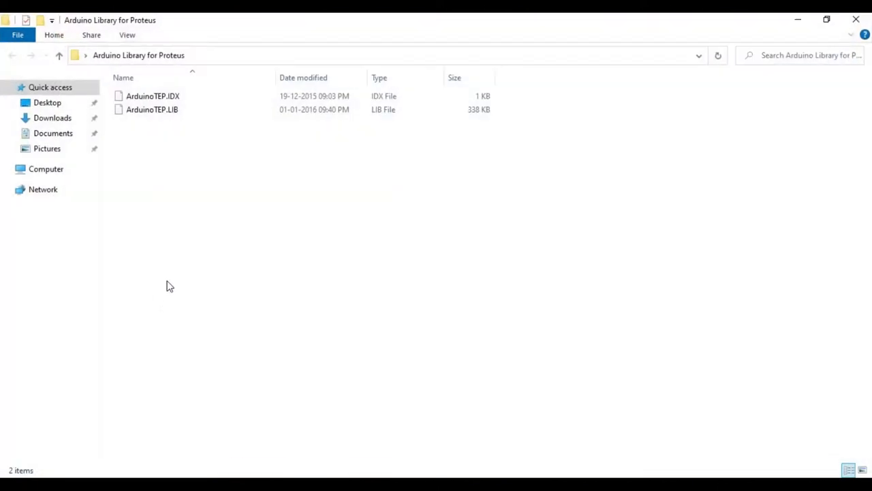
{"action": "mouse_move", "coordinate": [171, 126]}
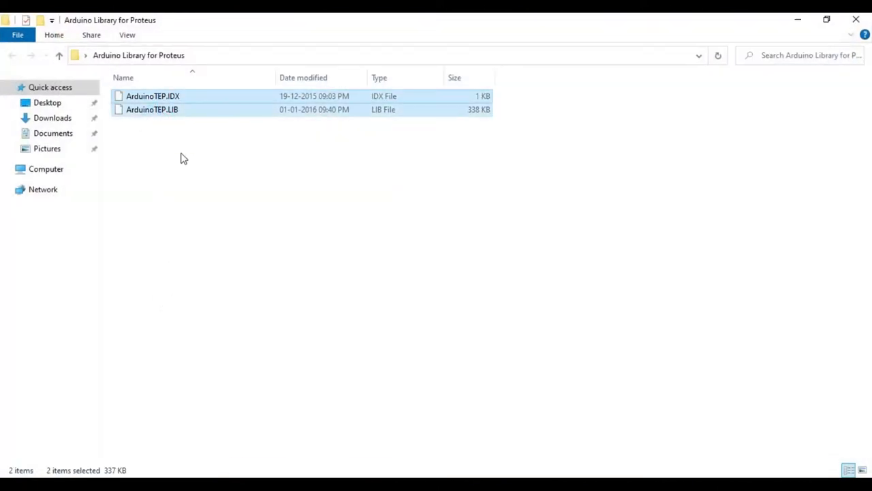
{"action": "mouse_move", "coordinate": [197, 186]}
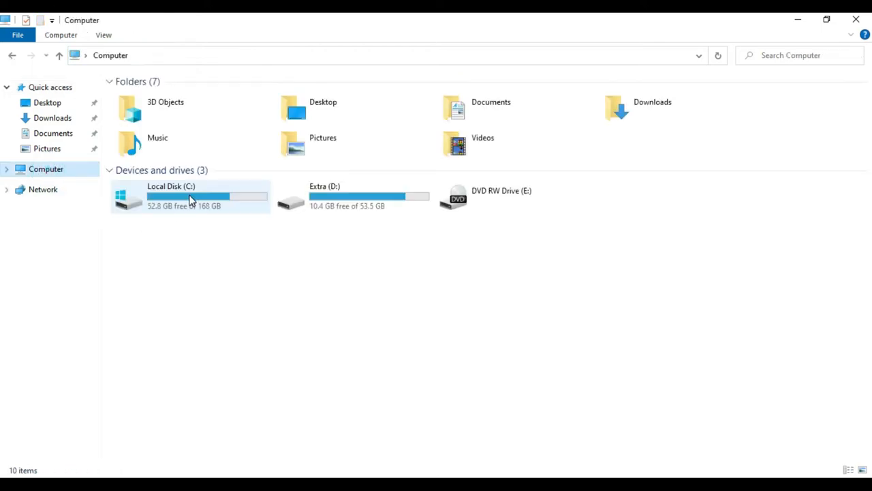
Step: Browse into C:\ProgramData\Labcenter Electronics in File Explorer
{"action": "double_click", "coordinate": [190, 196]}
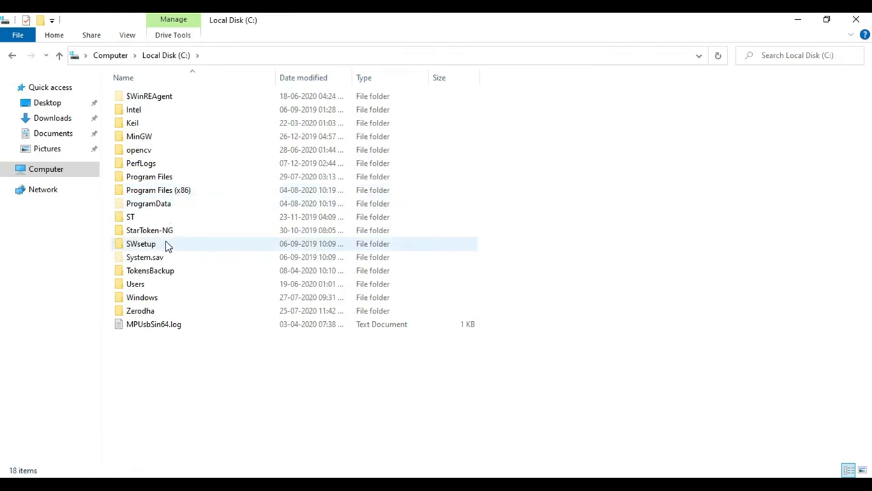
{"action": "mouse_move", "coordinate": [193, 208]}
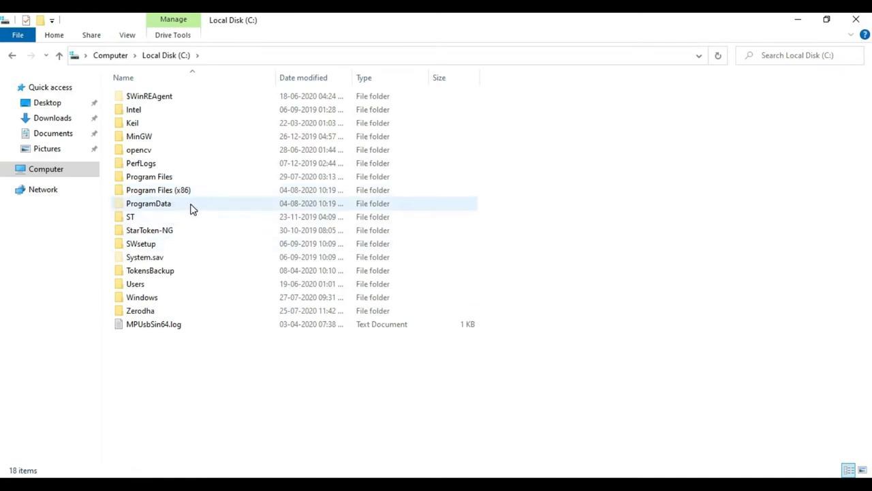
{"action": "mouse_move", "coordinate": [193, 208]}
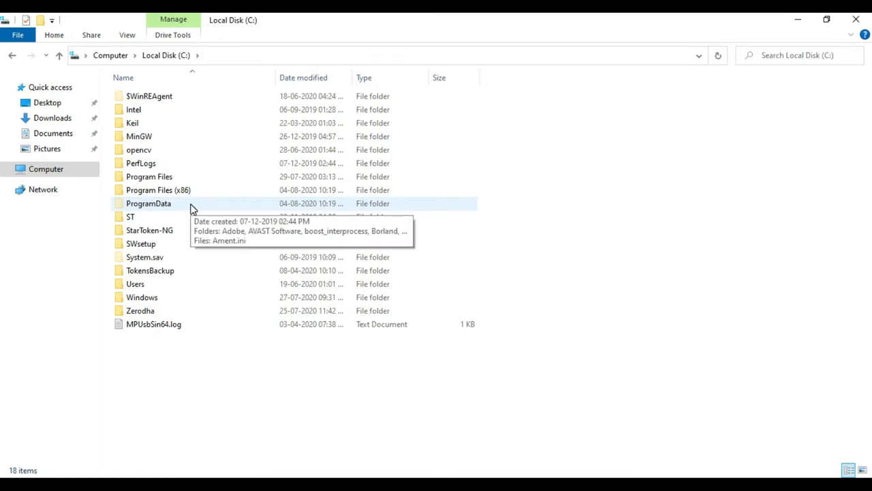
{"action": "mouse_move", "coordinate": [172, 206]}
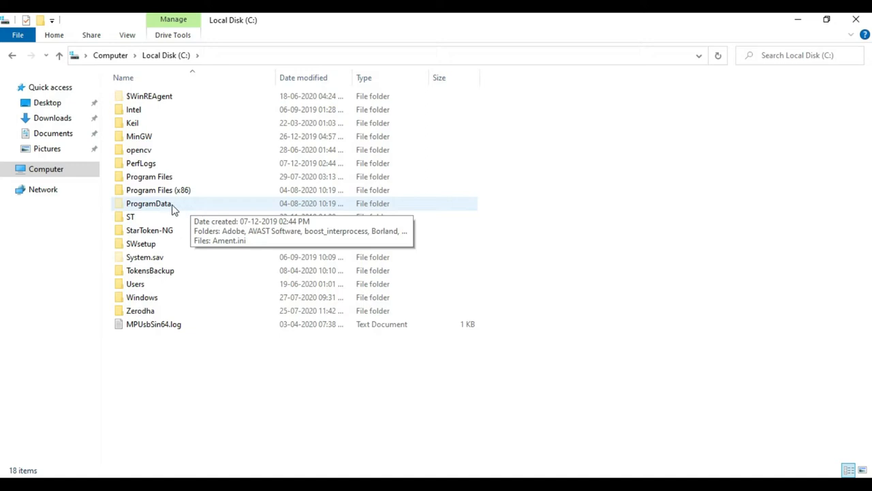
{"action": "double_click", "coordinate": [148, 203]}
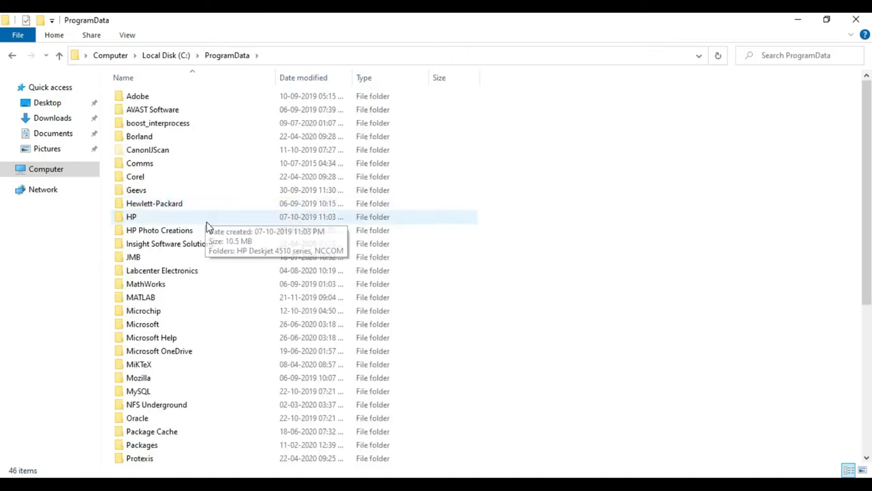
{"action": "scroll", "scroll_direction": "down", "scroll_amount": 3}
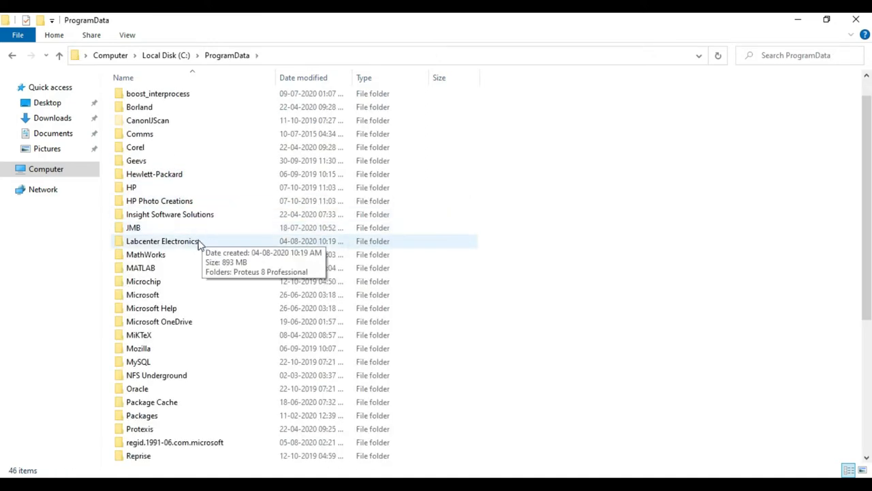
{"action": "left_click", "coordinate": [162, 240]}
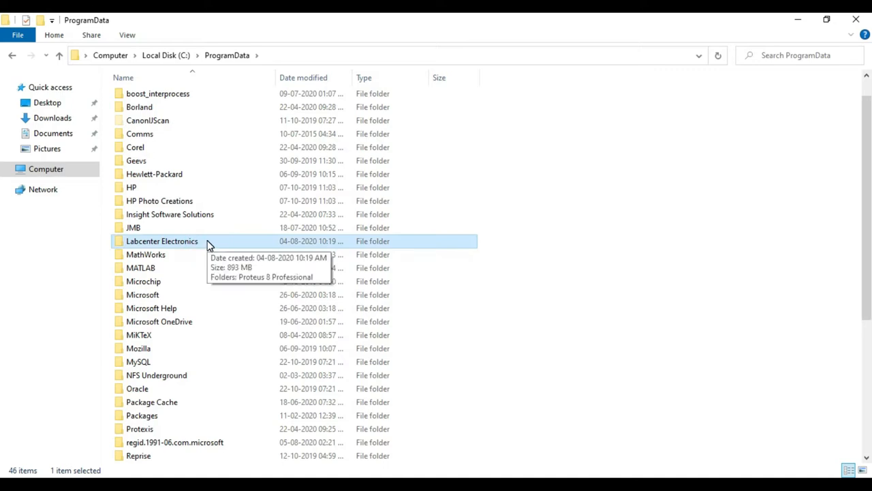
{"action": "double_click", "coordinate": [161, 240]}
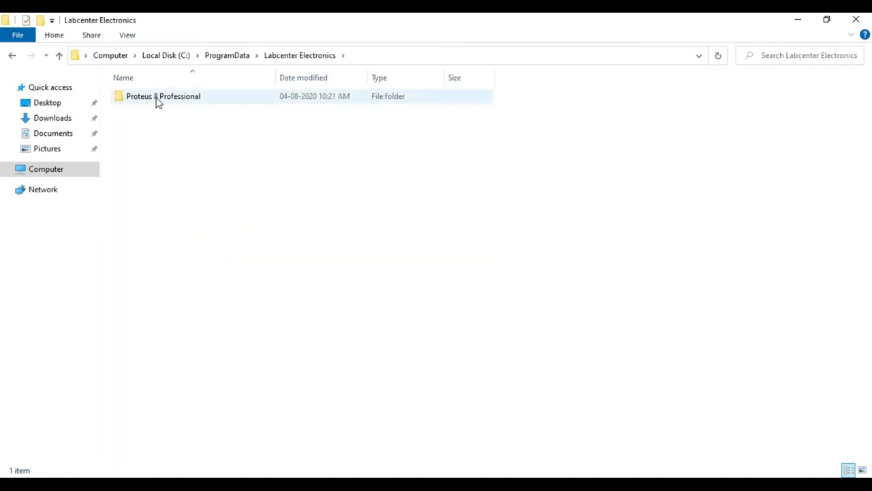
{"action": "mouse_move", "coordinate": [201, 101]}
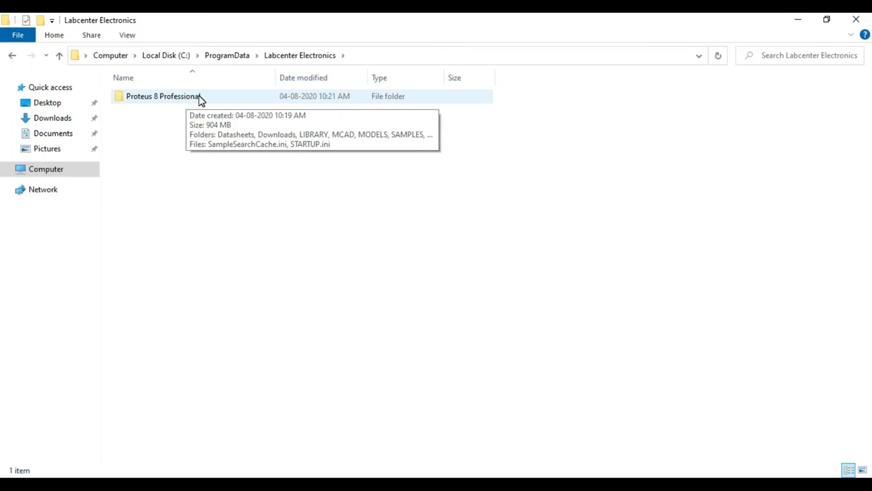
{"action": "mouse_move", "coordinate": [169, 100]}
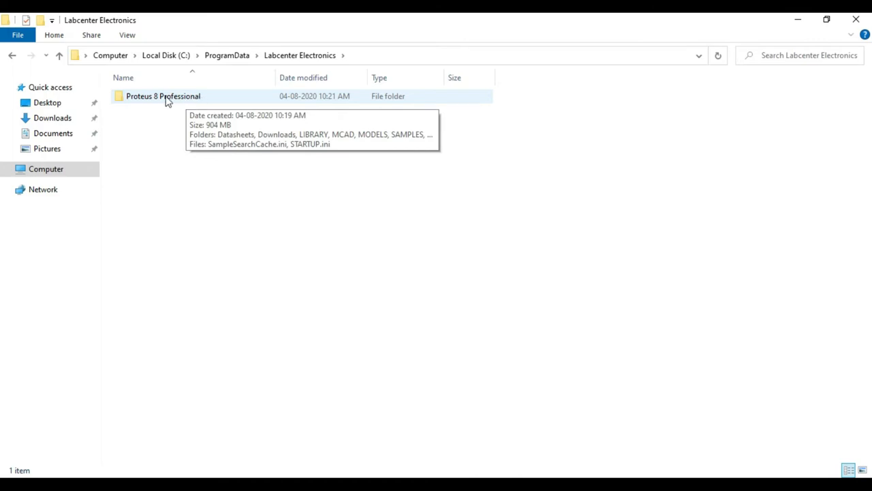
{"action": "mouse_move", "coordinate": [194, 99]}
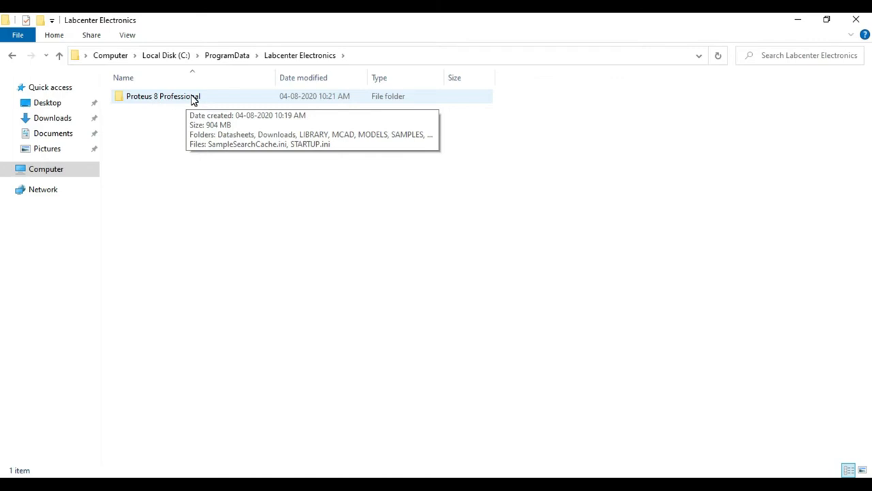
Step: Open the Proteus 8 Professional LIBRARY folder, then close Explorer and relaunch Proteus
{"action": "double_click", "coordinate": [162, 96]}
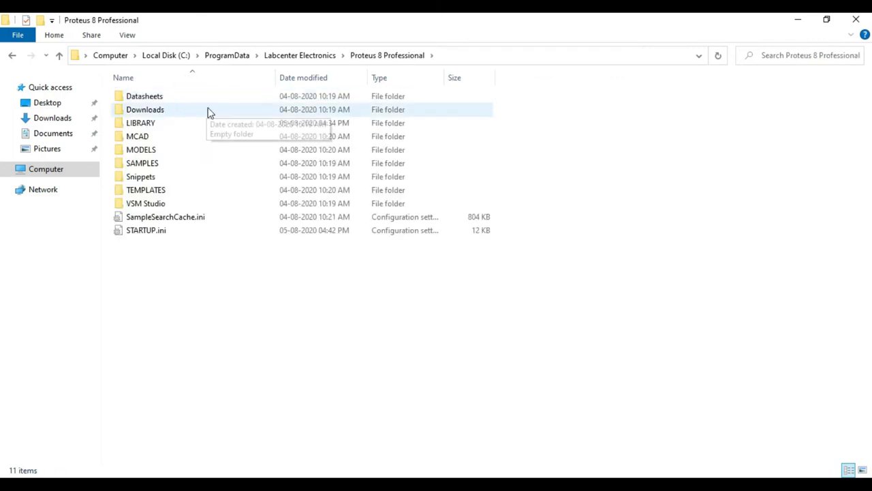
{"action": "mouse_move", "coordinate": [164, 129]}
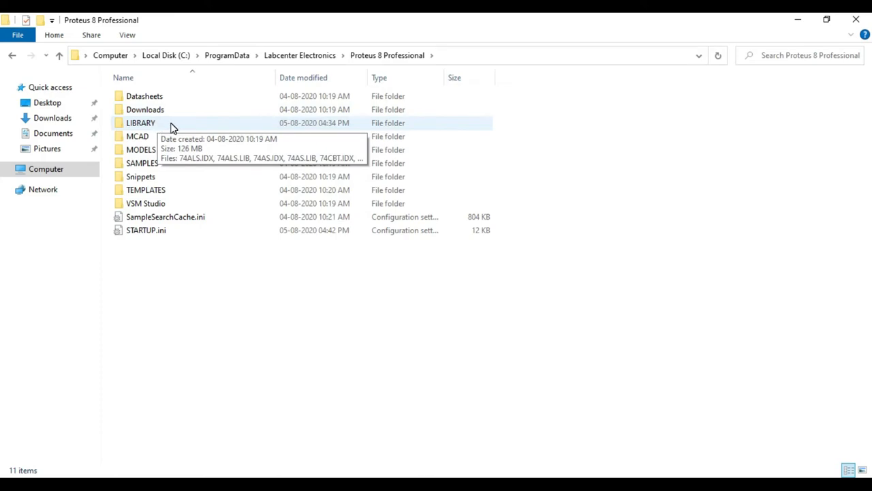
{"action": "double_click", "coordinate": [139, 123]}
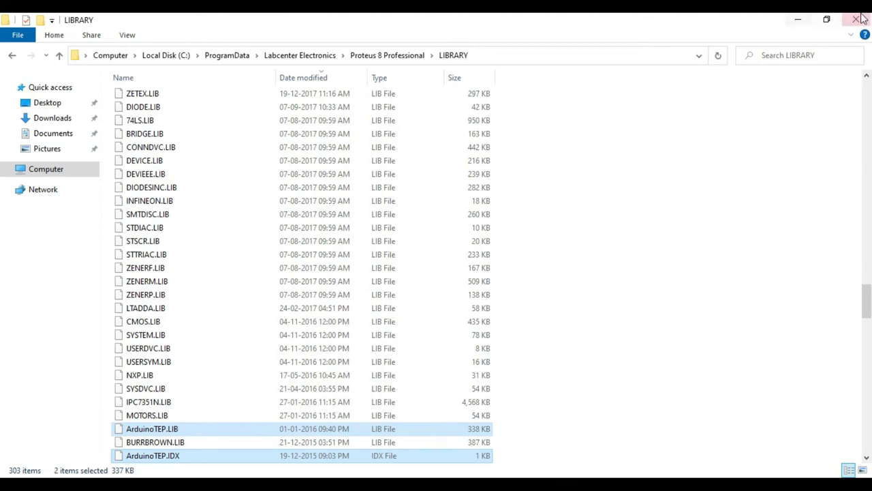
{"action": "left_click", "coordinate": [856, 18]}
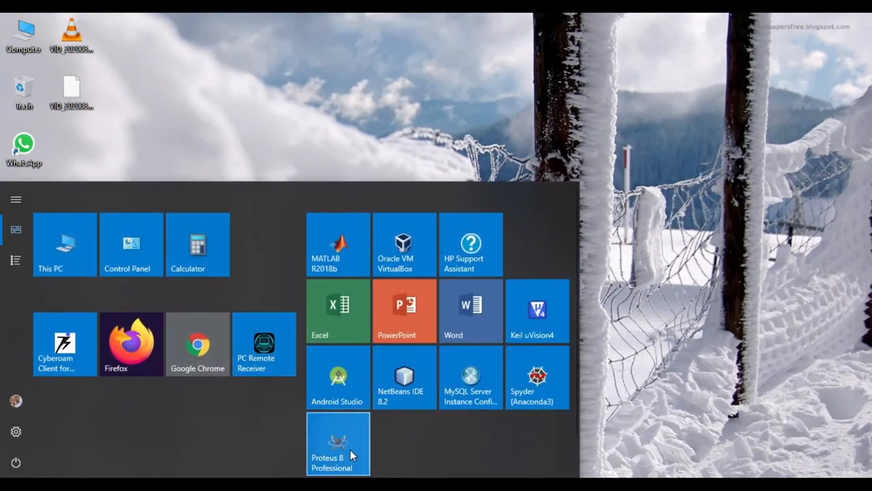
{"action": "left_click", "coordinate": [337, 444]}
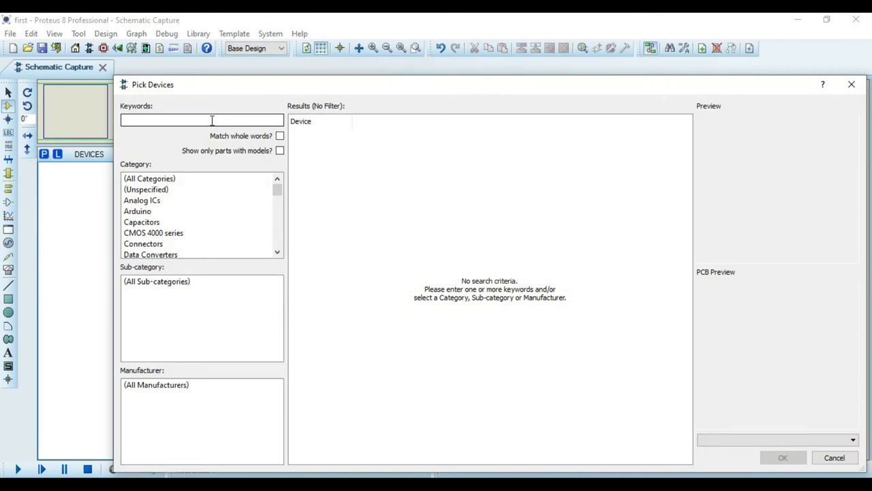
Step: Search 'arduino', preview the Arduino parts, and pick ARDUINO UNO
{"action": "type", "text": "a"}
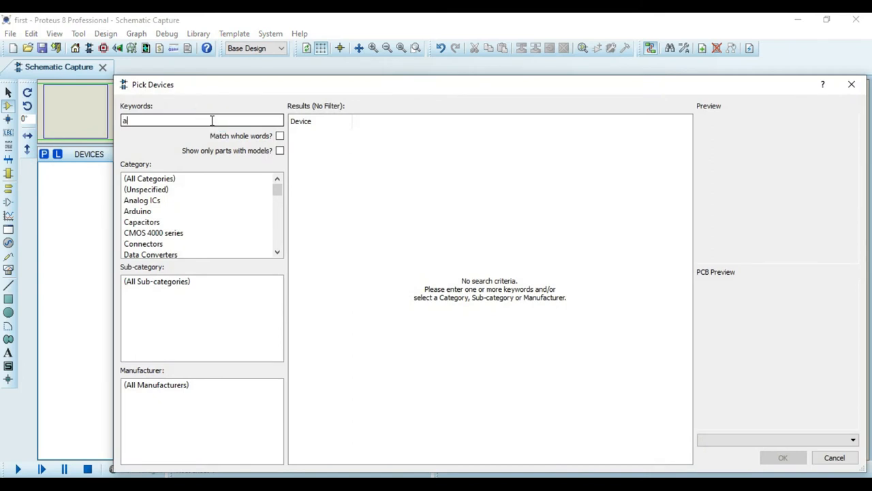
{"action": "type", "text": "rdui"}
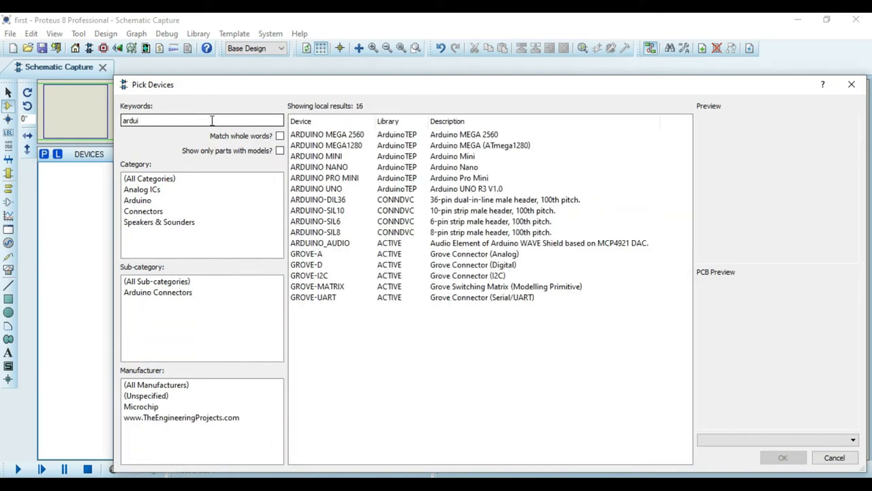
{"action": "left_click", "coordinate": [328, 134]}
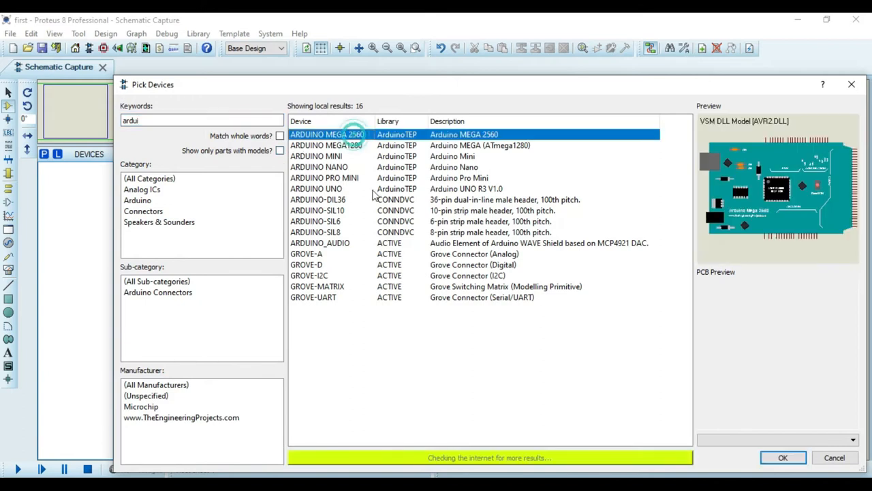
{"action": "mouse_move", "coordinate": [523, 298]}
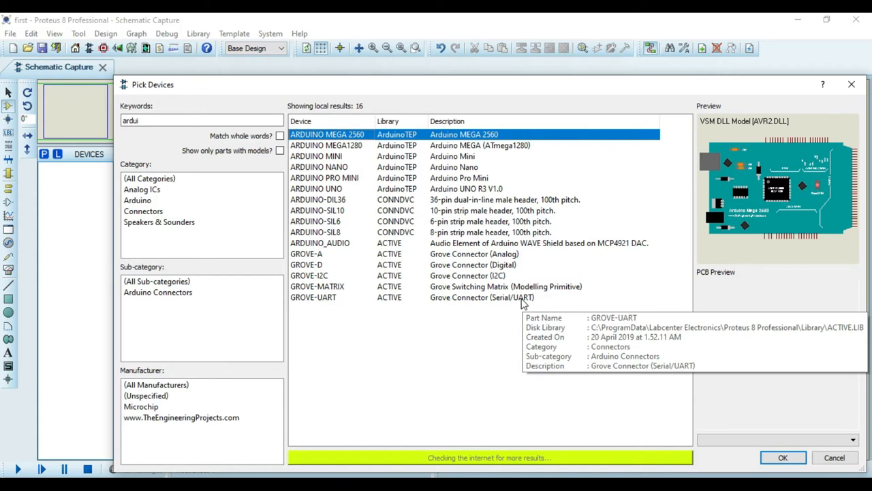
{"action": "left_click", "coordinate": [327, 145]}
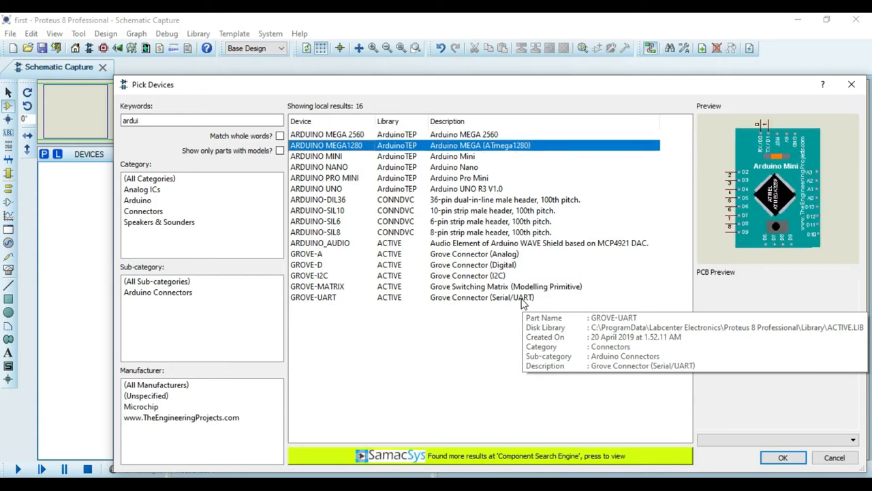
{"action": "left_click", "coordinate": [324, 178]}
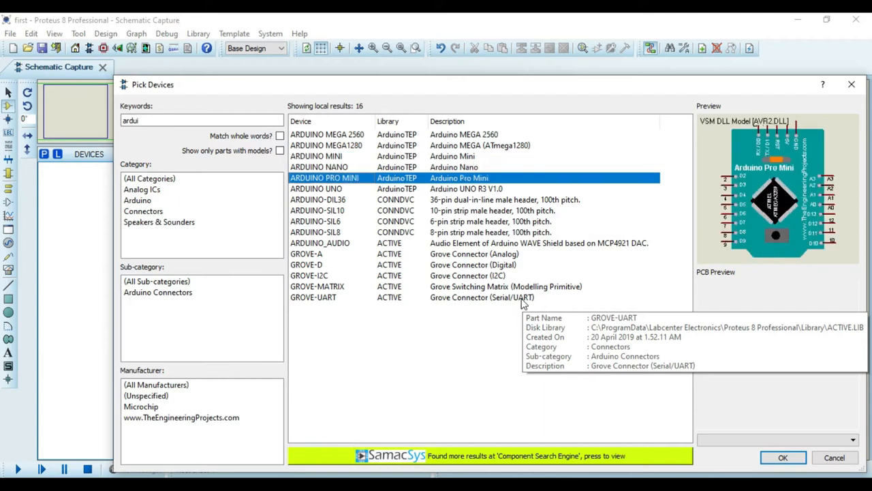
{"action": "left_click", "coordinate": [316, 189]}
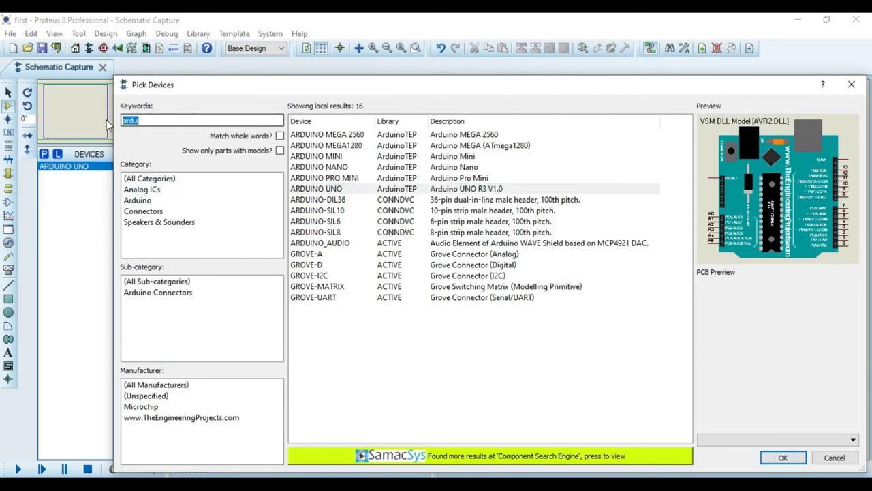
Step: Search 'animated led' and add LED-YELLOW to the device list
{"action": "left_click", "coordinate": [197, 120]}
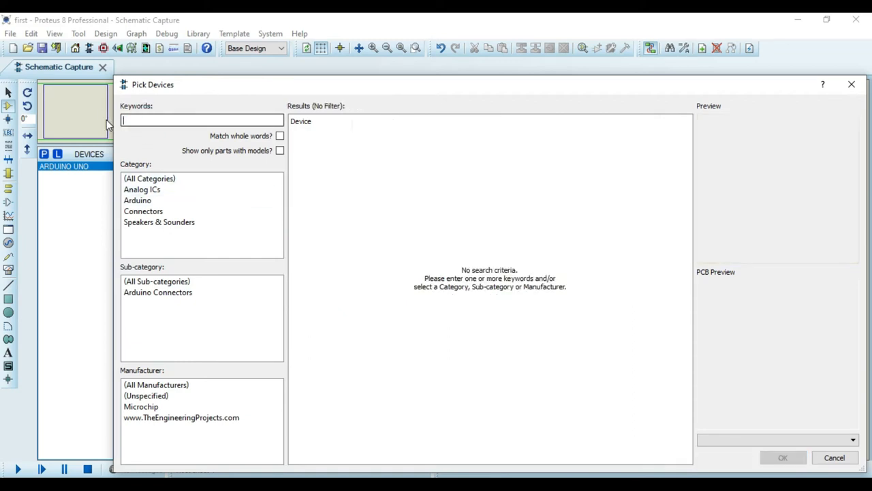
{"action": "type", "text": "animated led"}
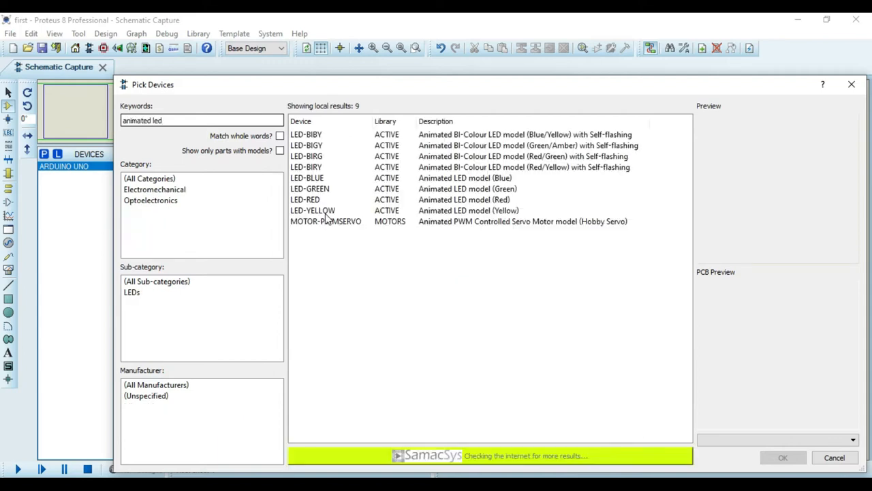
{"action": "left_click", "coordinate": [313, 210]}
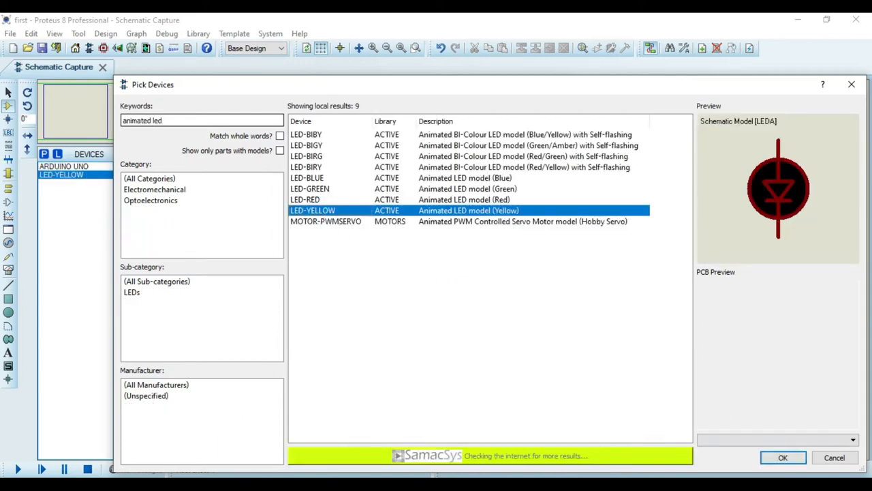
Step: Place LED-YELLOW right of the Arduino UNO and wire pin 13 through it to ground
{"action": "left_click", "coordinate": [780, 457]}
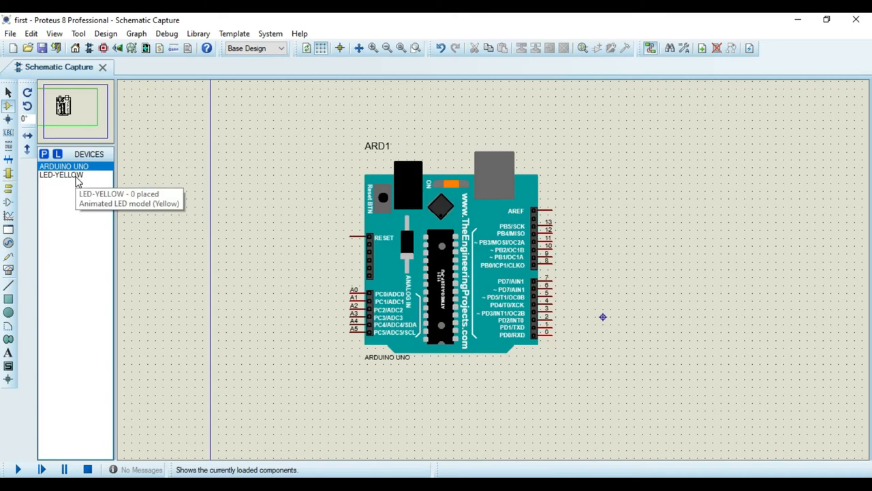
{"action": "left_click", "coordinate": [60, 175]}
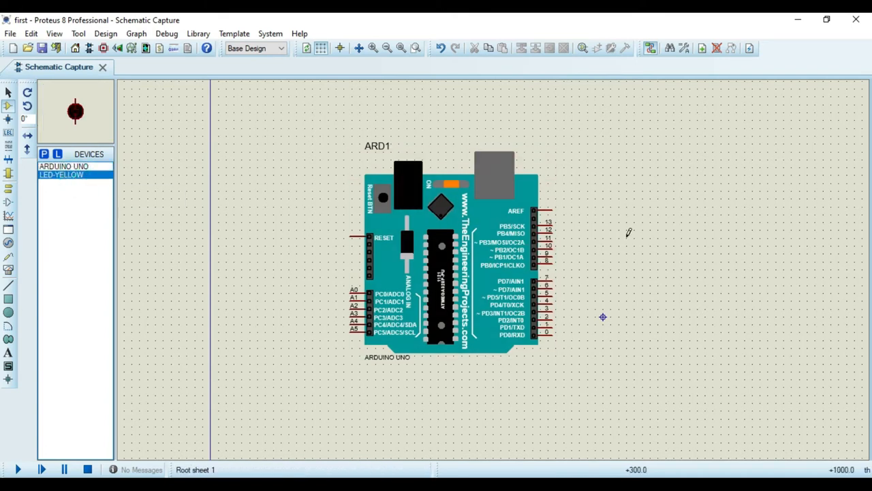
{"action": "left_click", "coordinate": [649, 231]}
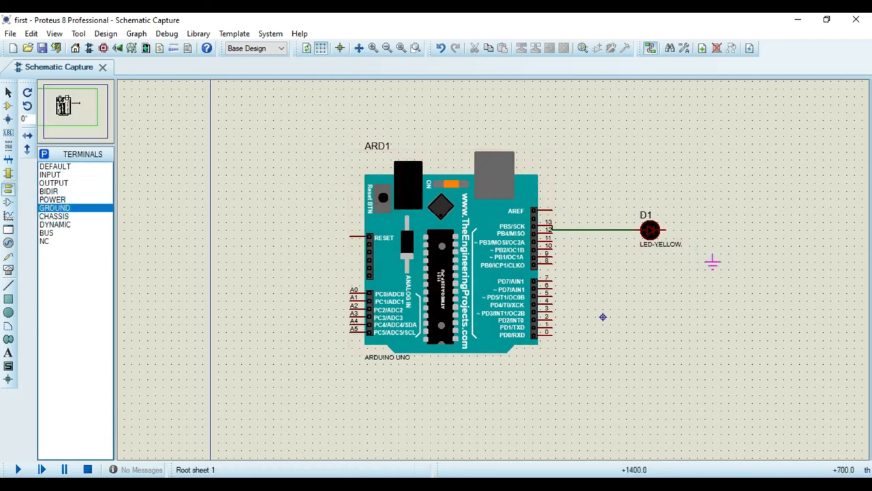
{"action": "left_click_drag", "start_coordinate": [671, 229], "coordinate": [712, 263]}
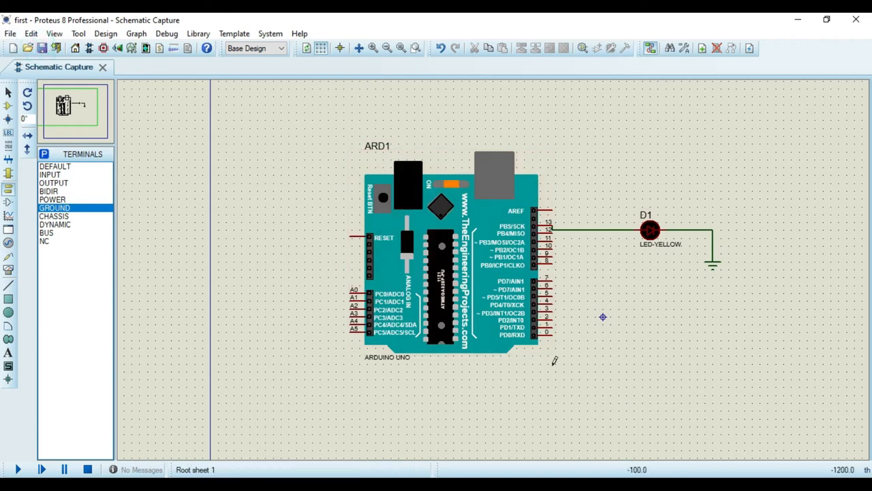
{"action": "left_click", "coordinate": [450, 280]}
{"action": "type", "text": "a"}
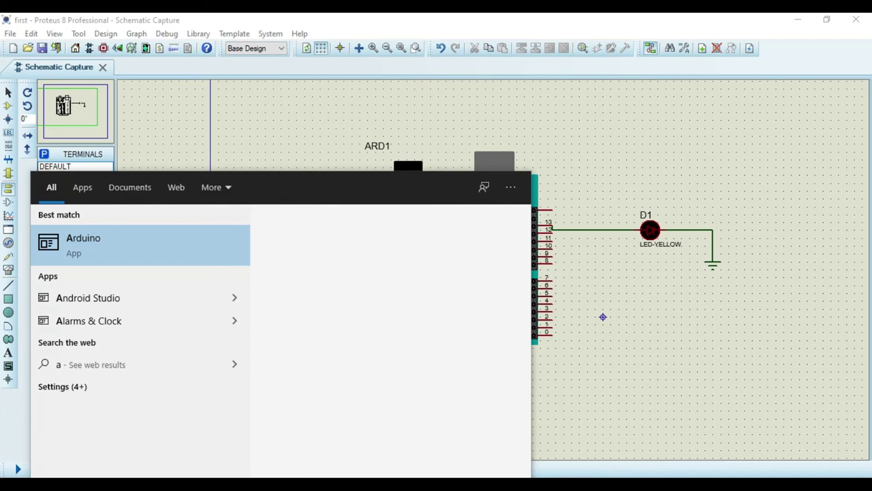
Step: Launch Arduino IDE and open File > Examples > 01.Basics > Blink
{"action": "left_click", "coordinate": [83, 243]}
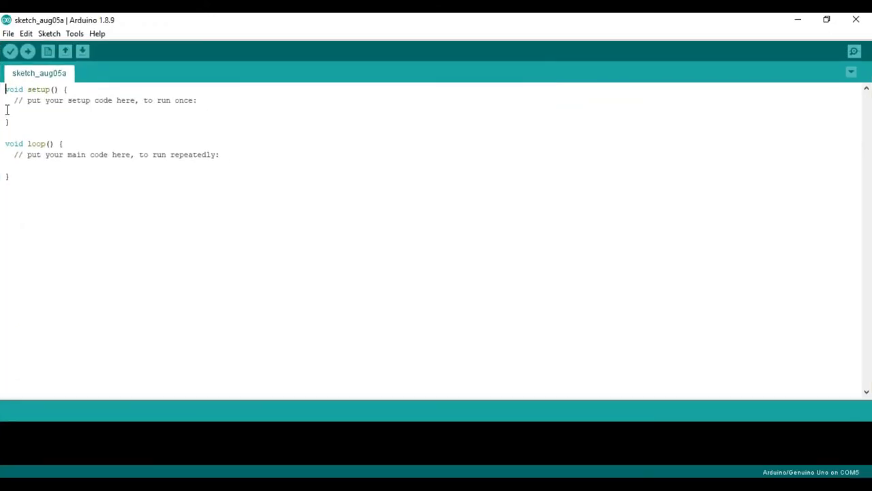
{"action": "left_click", "coordinate": [12, 33]}
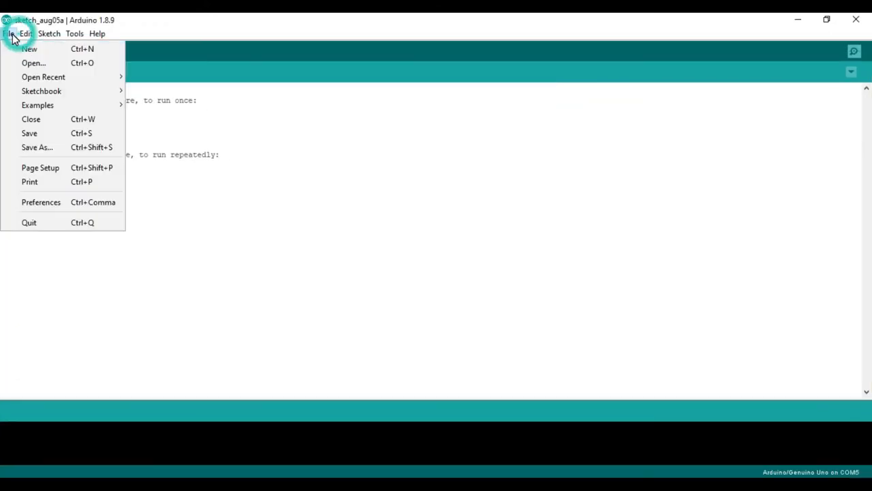
{"action": "mouse_move", "coordinate": [38, 105]}
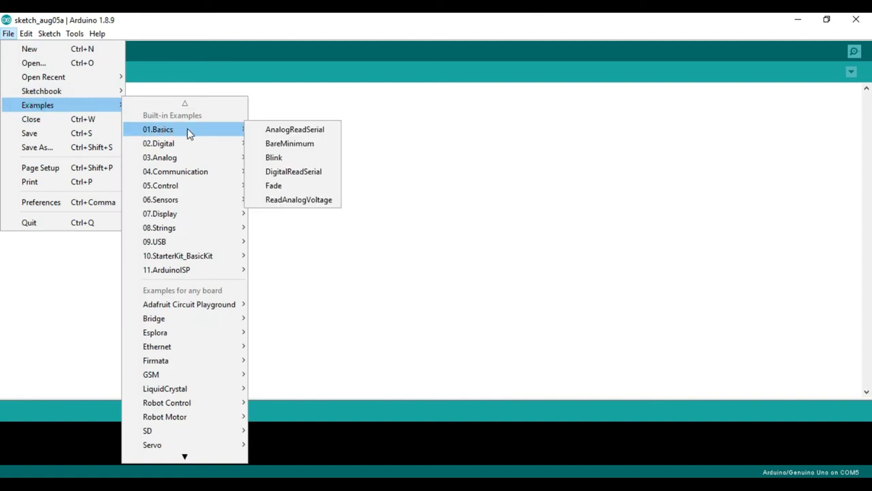
{"action": "mouse_move", "coordinate": [286, 161]}
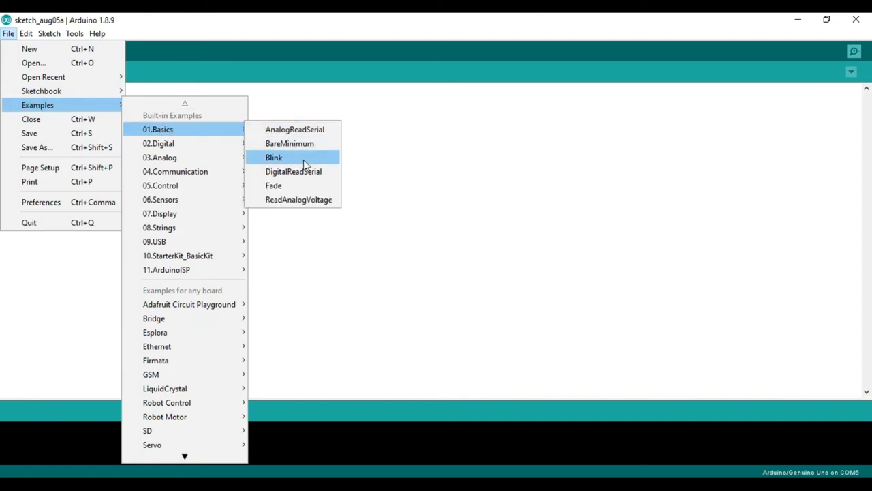
{"action": "left_click", "coordinate": [273, 158]}
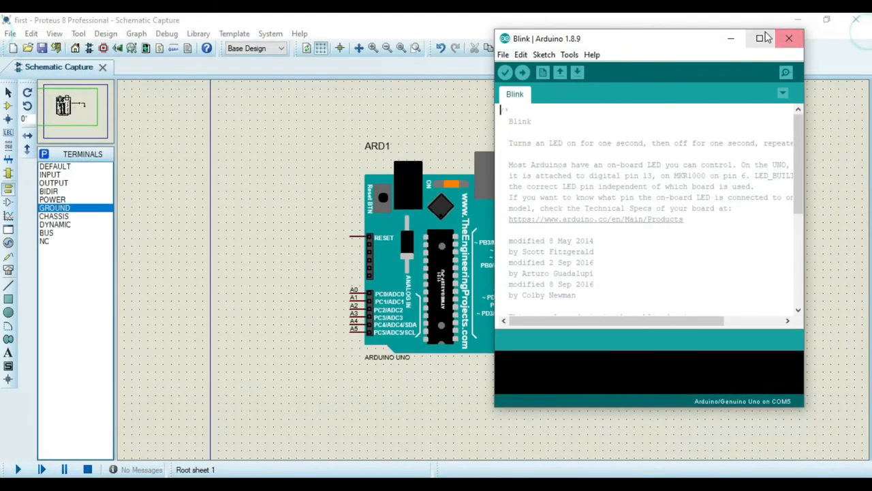
Step: Maximize the Blink window and compile the sketch to 930 bytes
{"action": "left_click", "coordinate": [760, 36]}
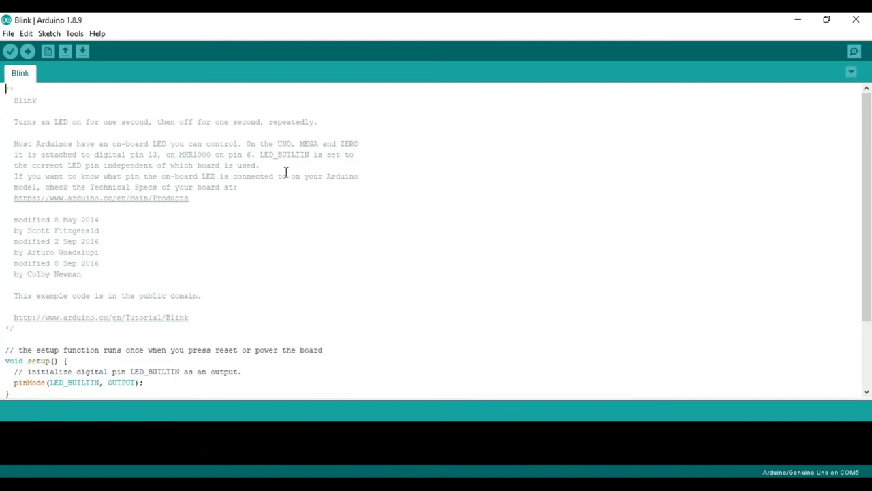
{"action": "scroll", "scroll_direction": "down", "scroll_amount": 3}
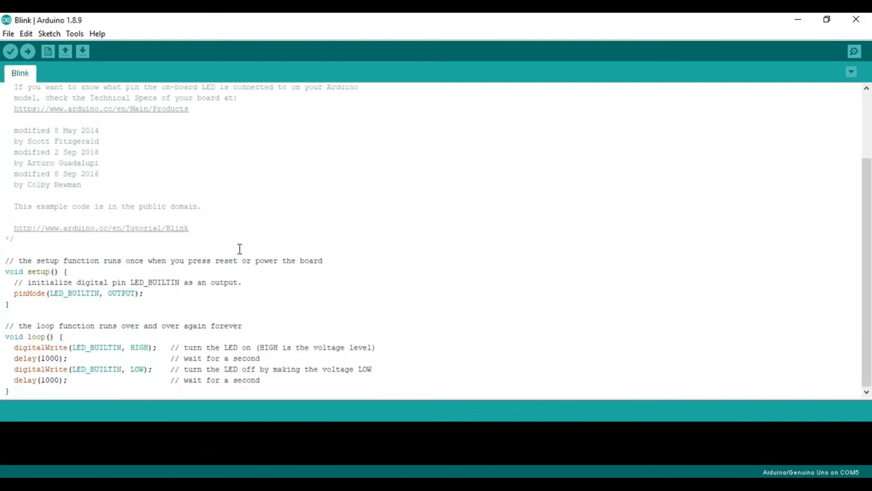
{"action": "double_click", "coordinate": [27, 380]}
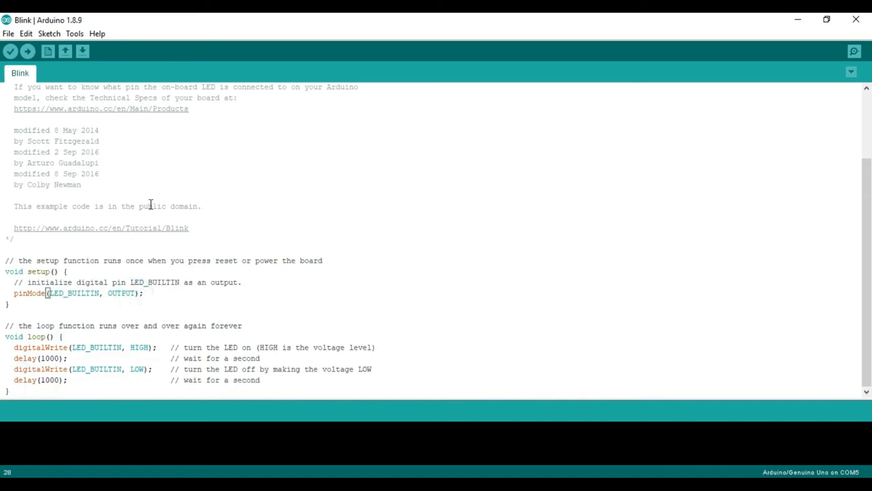
{"action": "left_click", "coordinate": [17, 53]}
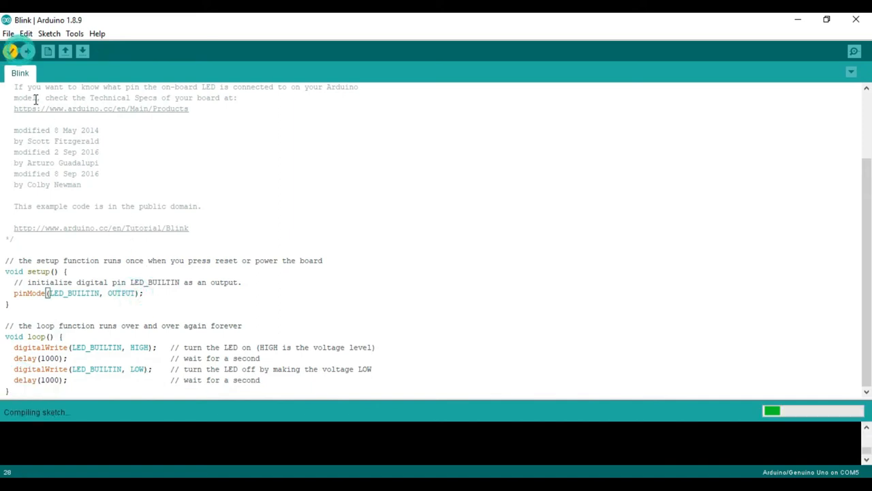
Step: Save the sketch as Blink on the Desktop and export its compiled binary
{"action": "left_click", "coordinate": [9, 32]}
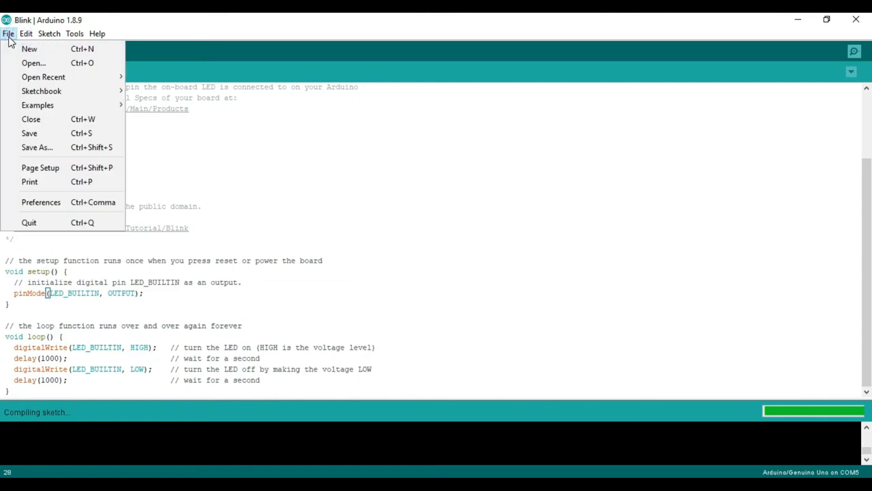
{"action": "mouse_move", "coordinate": [37, 105]}
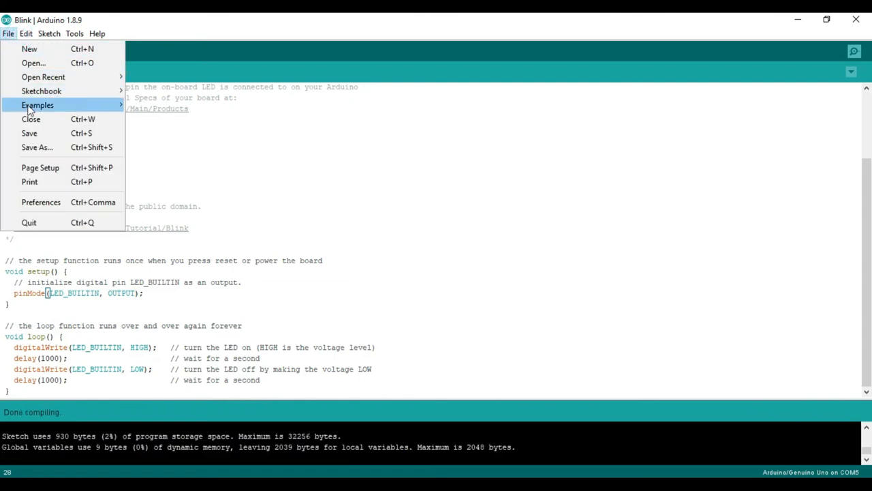
{"action": "left_click", "coordinate": [37, 147]}
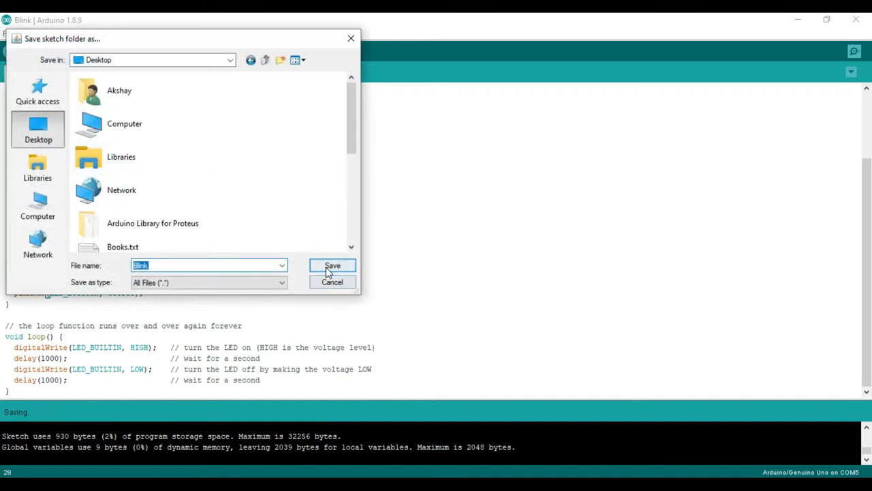
{"action": "left_click", "coordinate": [332, 266]}
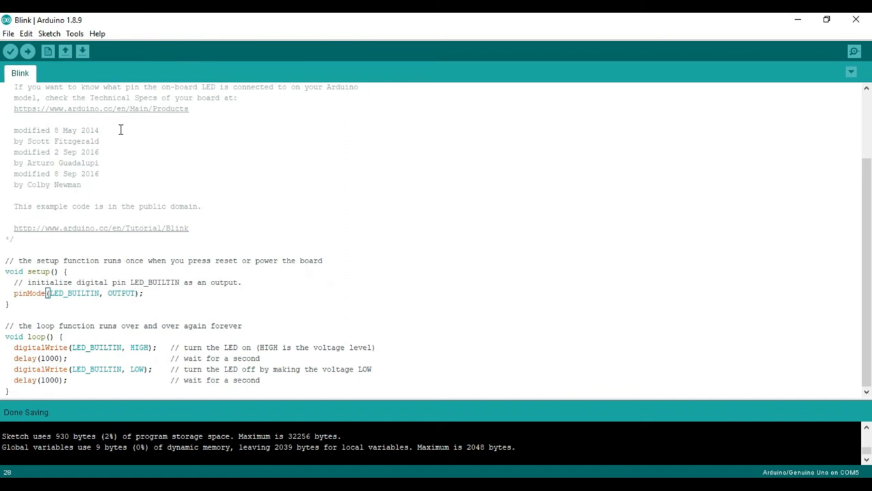
{"action": "mouse_move", "coordinate": [50, 34]}
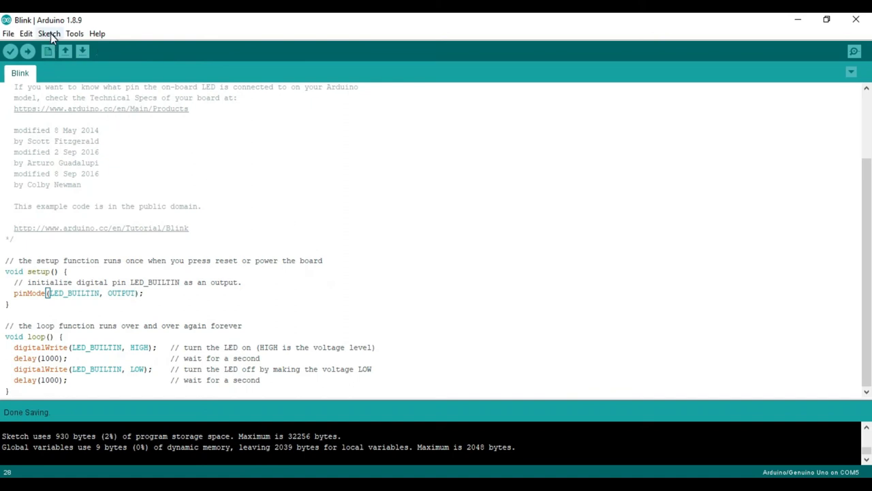
{"action": "left_click", "coordinate": [54, 33]}
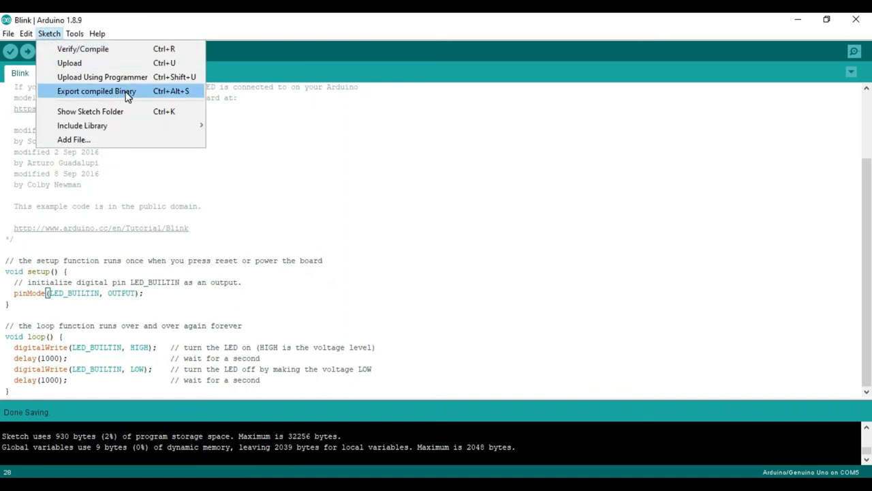
{"action": "left_click", "coordinate": [95, 91]}
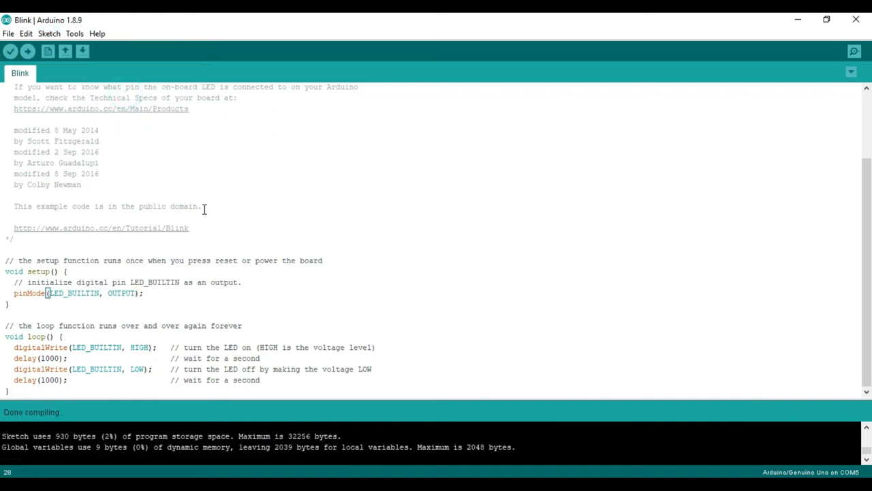
{"action": "mouse_move", "coordinate": [485, 93]}
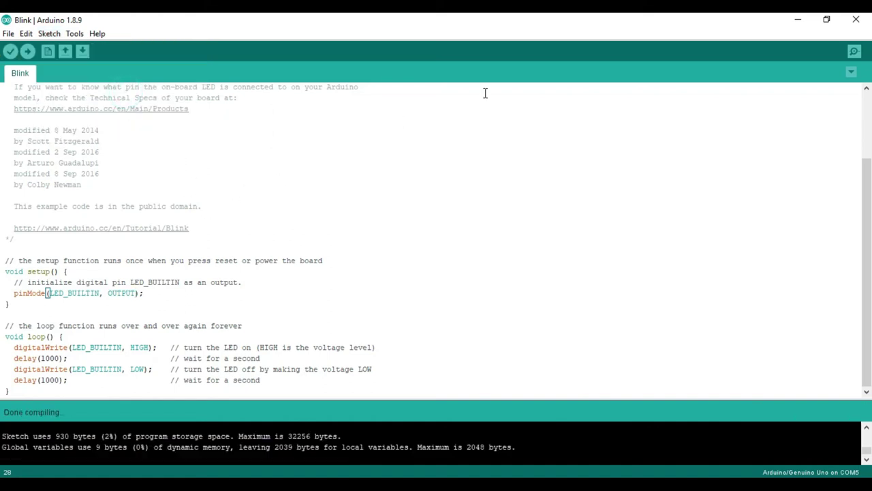
{"action": "mouse_move", "coordinate": [850, 26]}
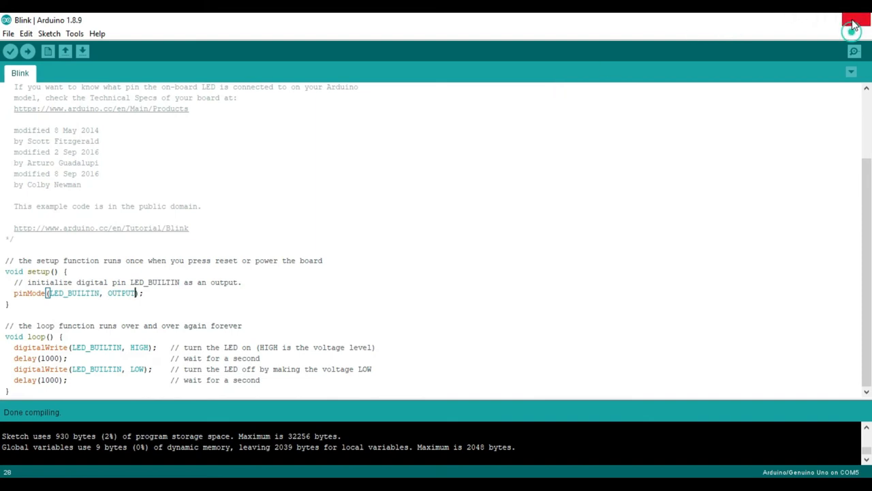
Step: Close Arduino IDE, open the desktop Blink folder, and select Blink.ino.standard.hex
{"action": "left_click", "coordinate": [849, 20]}
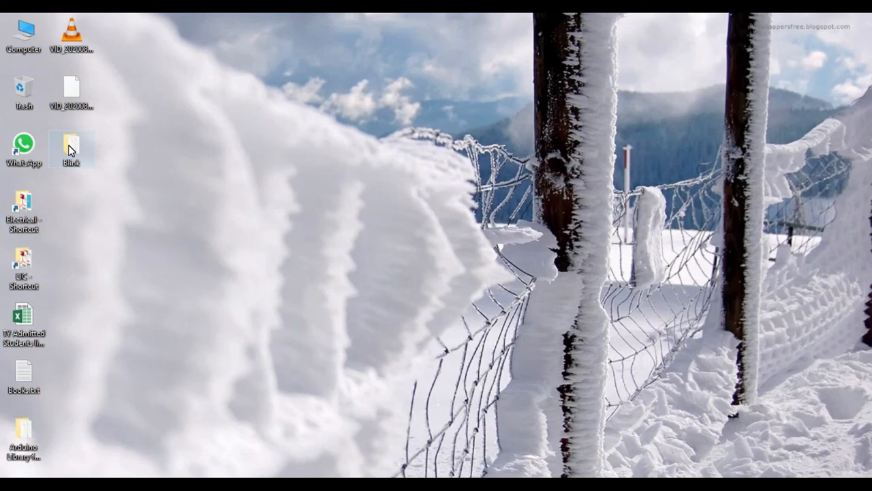
{"action": "double_click", "coordinate": [70, 144]}
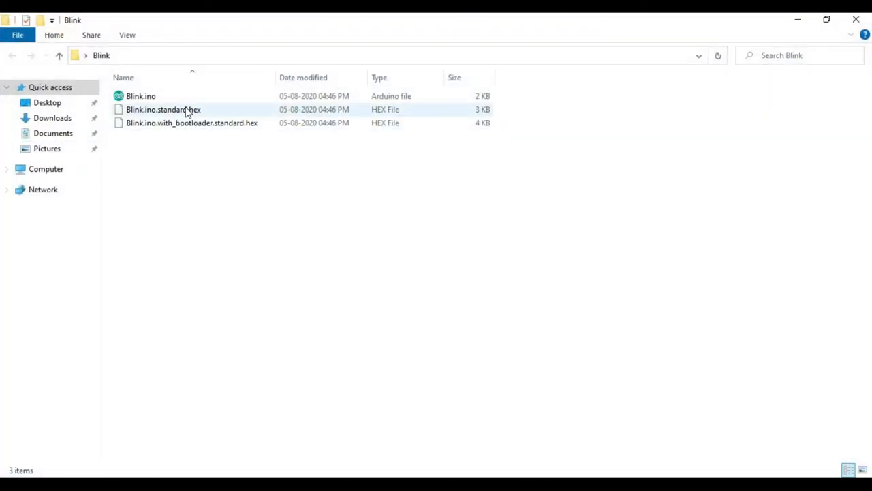
{"action": "left_click", "coordinate": [163, 109]}
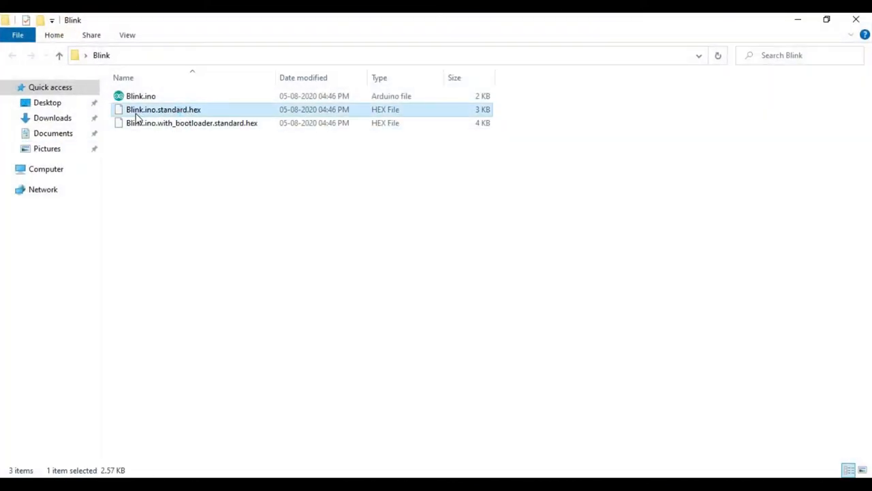
{"action": "mouse_move", "coordinate": [176, 112]}
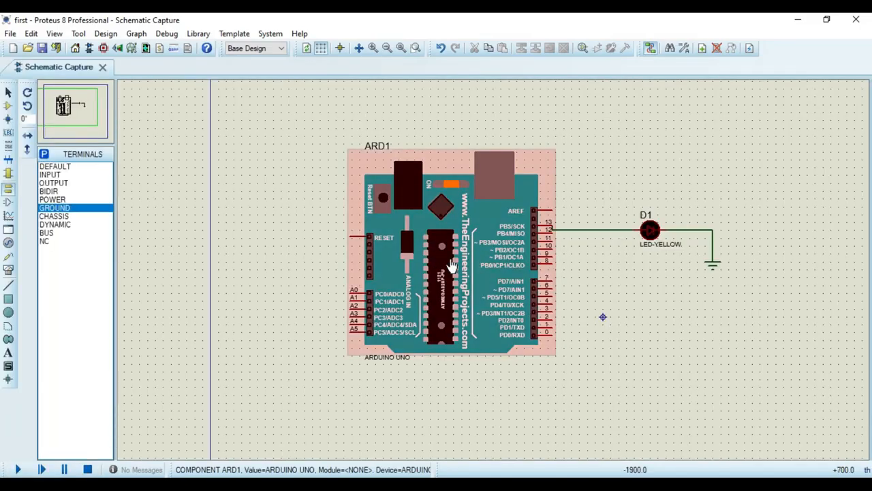
Step: Set ARD1's Program File to Desktop\Blink\Blink.ino.standard.hex and start the simulation
{"action": "double_click", "coordinate": [436, 259]}
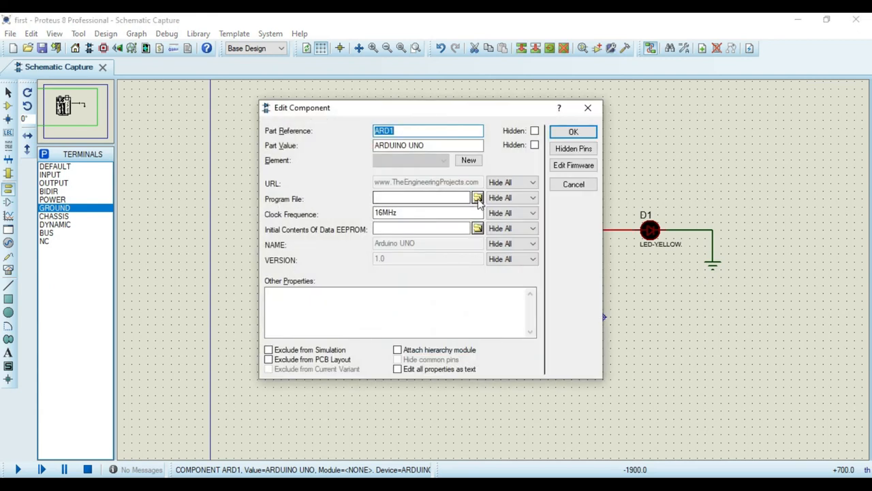
{"action": "left_click", "coordinate": [477, 198]}
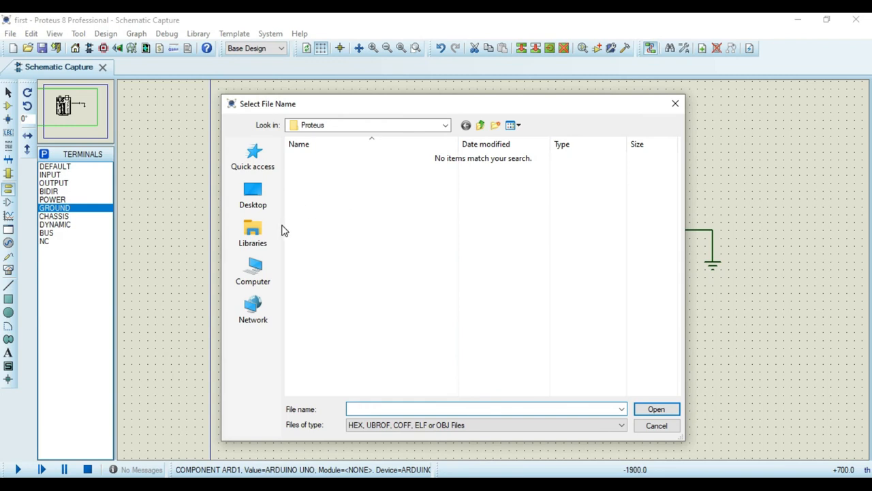
{"action": "left_click", "coordinate": [253, 195]}
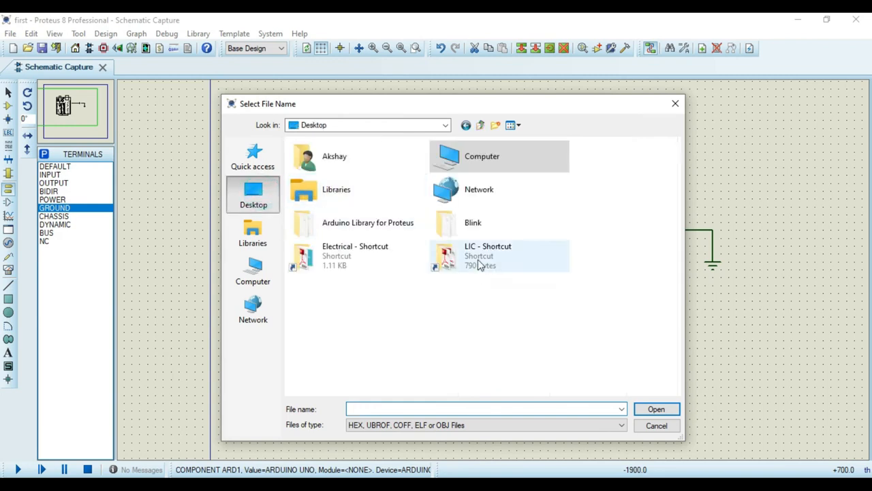
{"action": "double_click", "coordinate": [473, 222]}
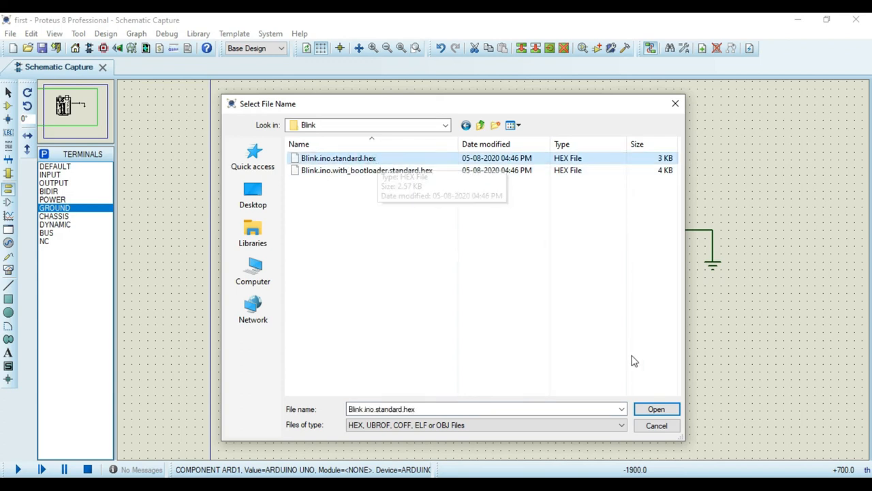
{"action": "left_click", "coordinate": [657, 408]}
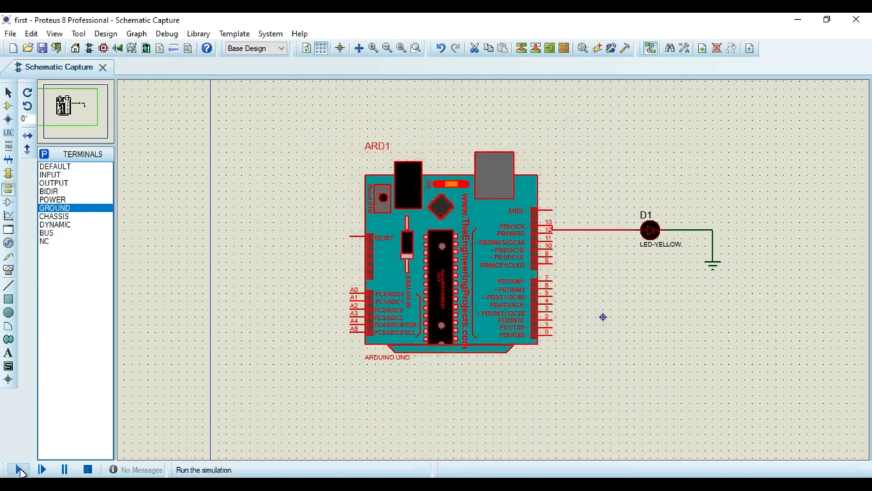
{"action": "left_click", "coordinate": [20, 470]}
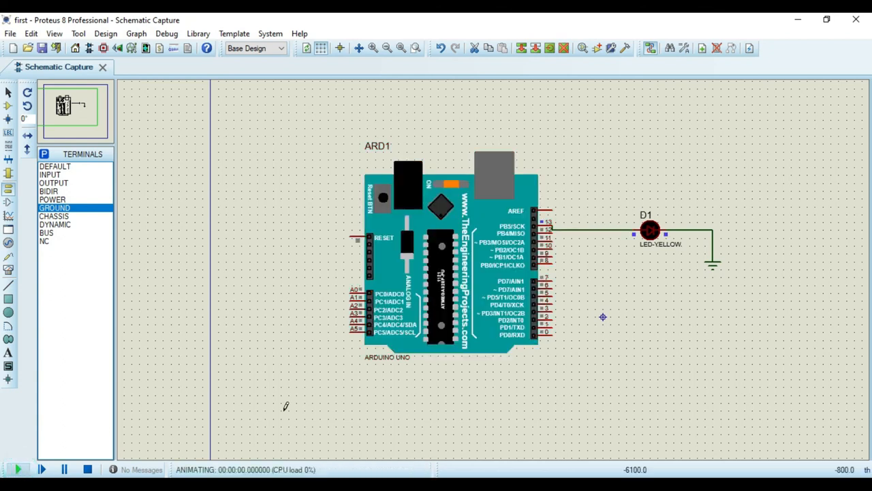
{"action": "left_click", "coordinate": [20, 470]}
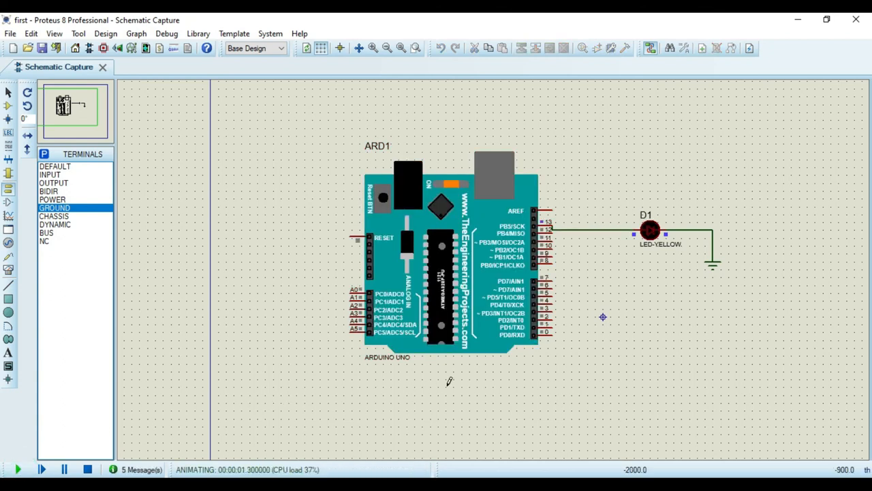